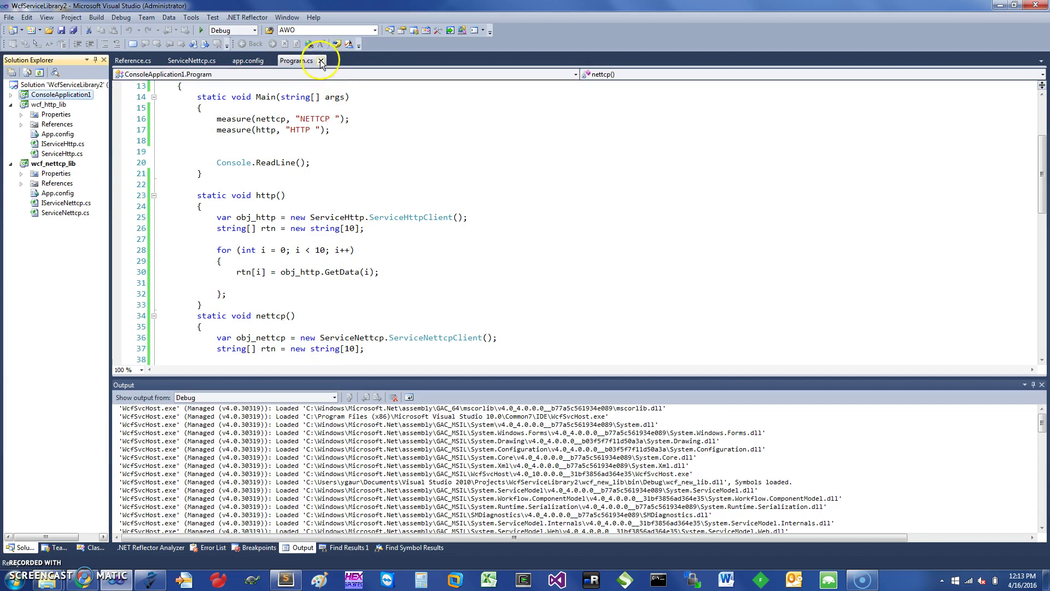
Step: Close the Program.cs and Reference.cs documents so no files remain open
left_click(320, 60)
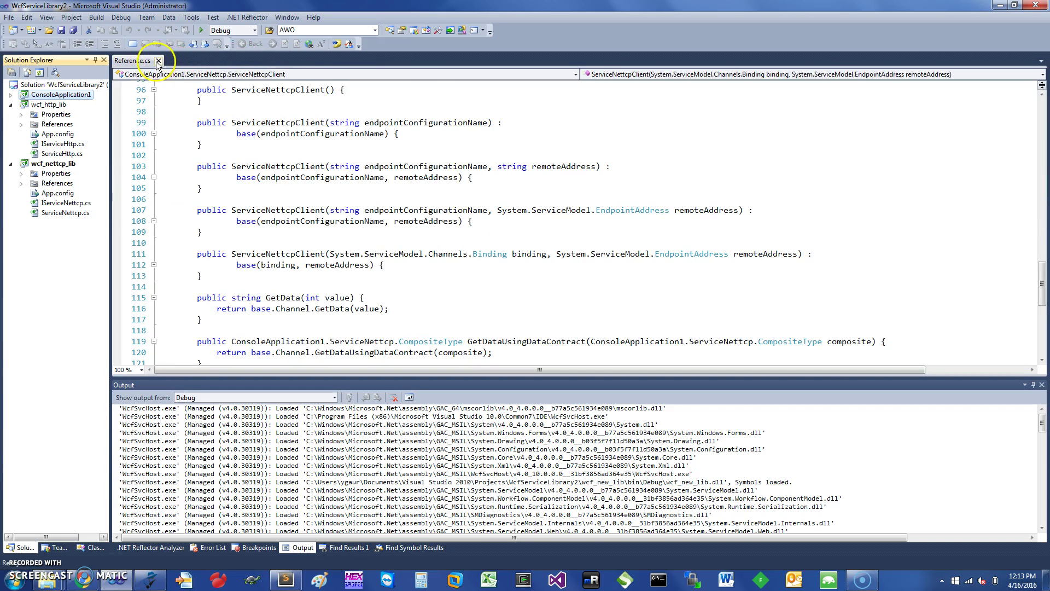
left_click(158, 62)
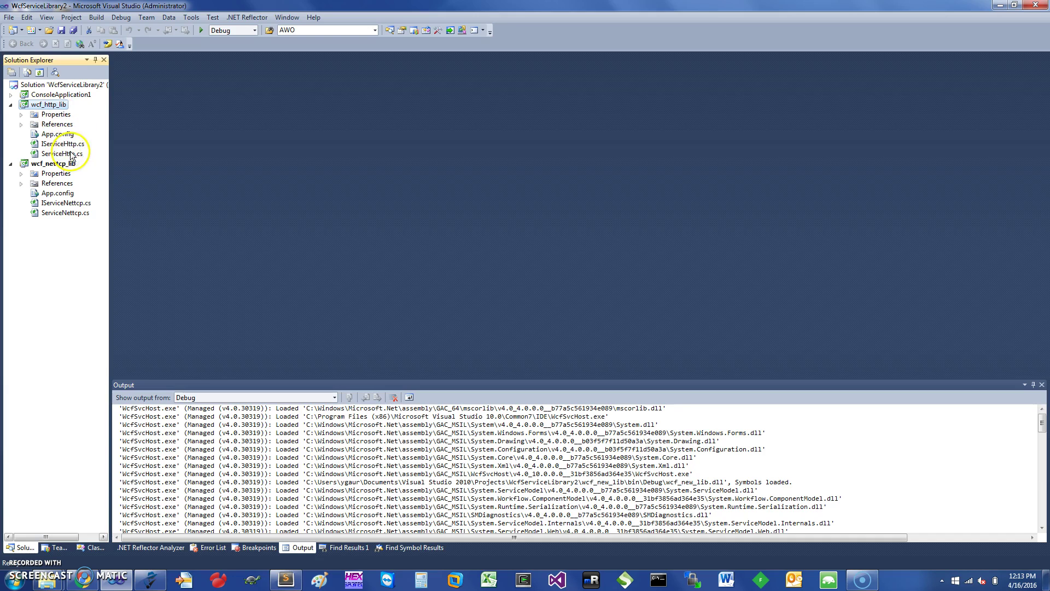
Step: Show ServiceHttp.cs with its GetData method highlighted
double_click(62, 154)
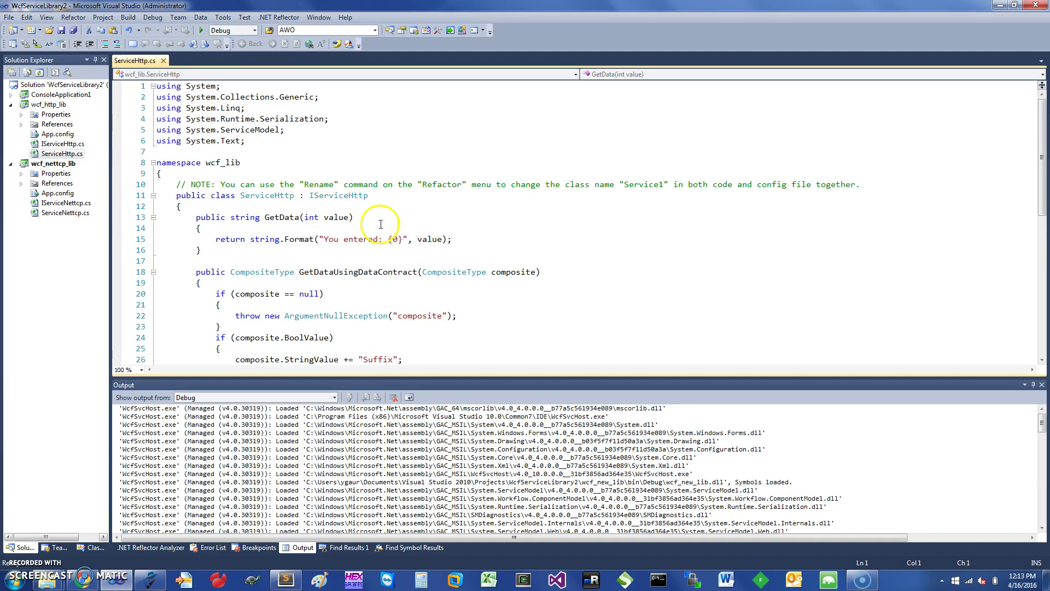
scroll("down", 3)
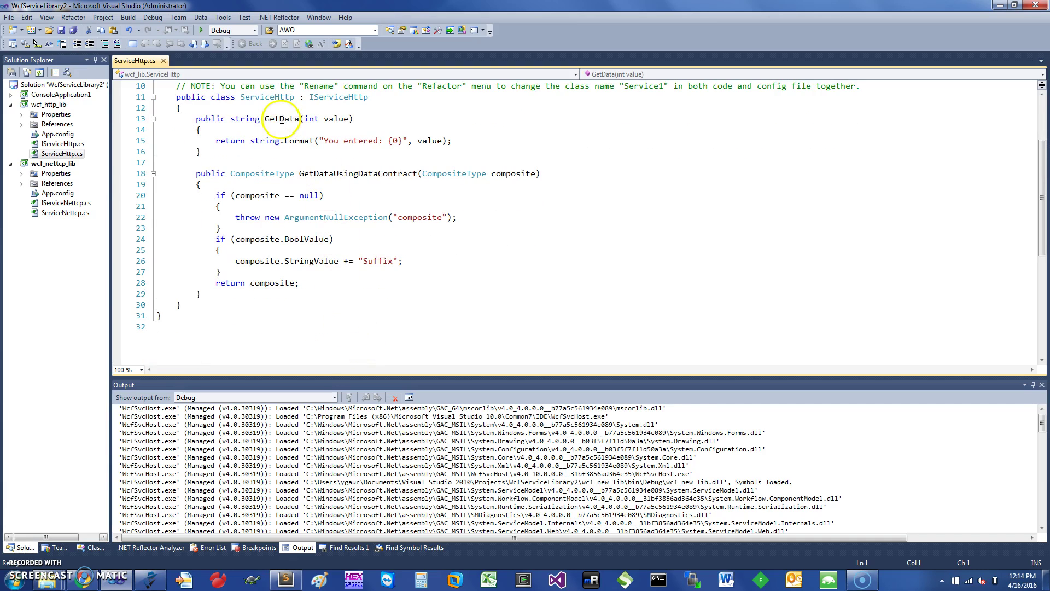
double_click(282, 118)
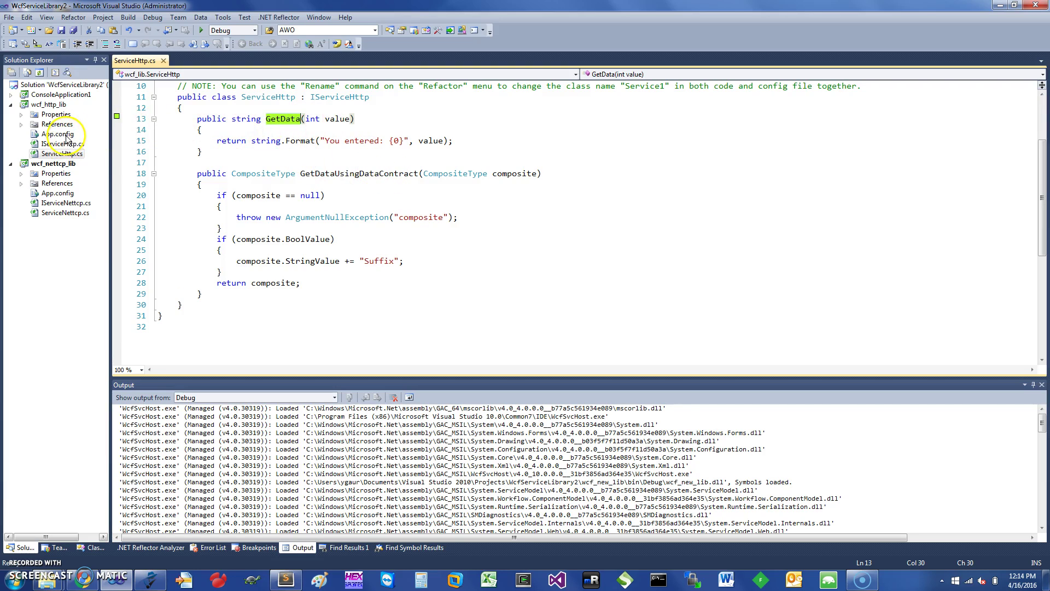
Step: Show the wcf_http_lib App.config XML in the editor
right_click(58, 133)
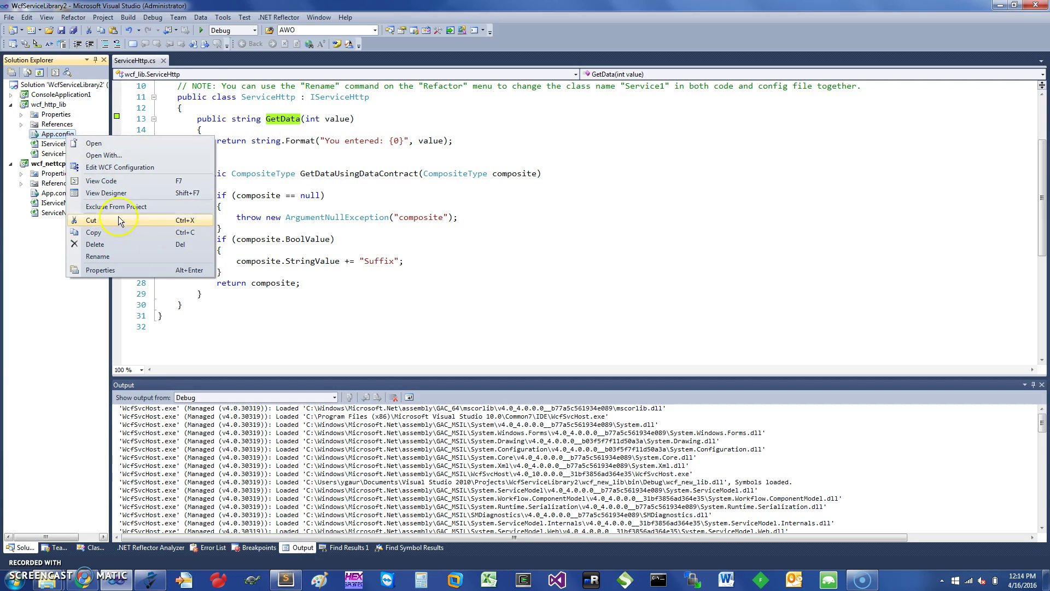
left_click(94, 142)
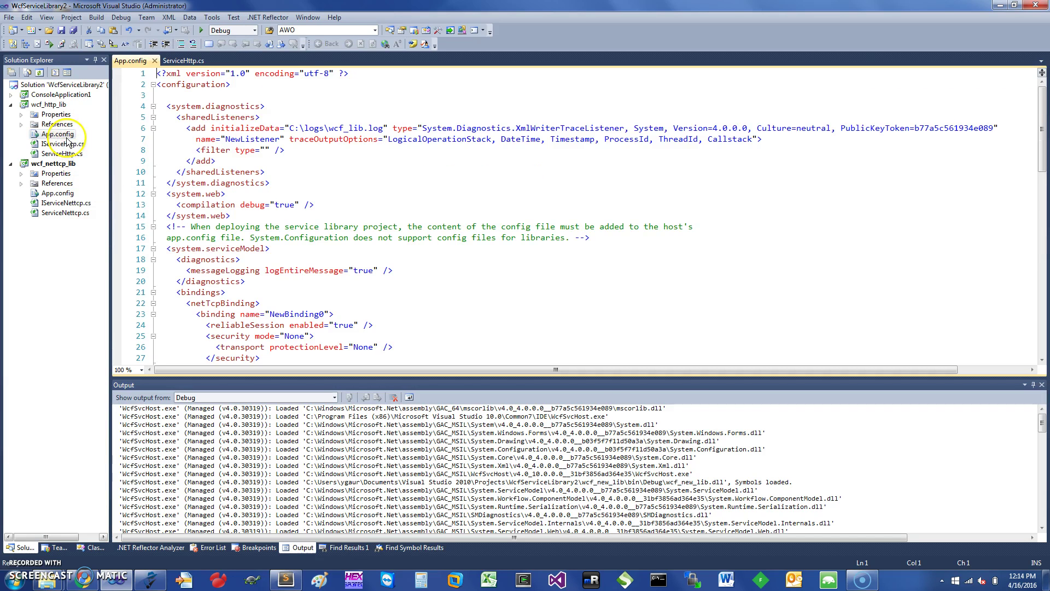
right_click(57, 133)
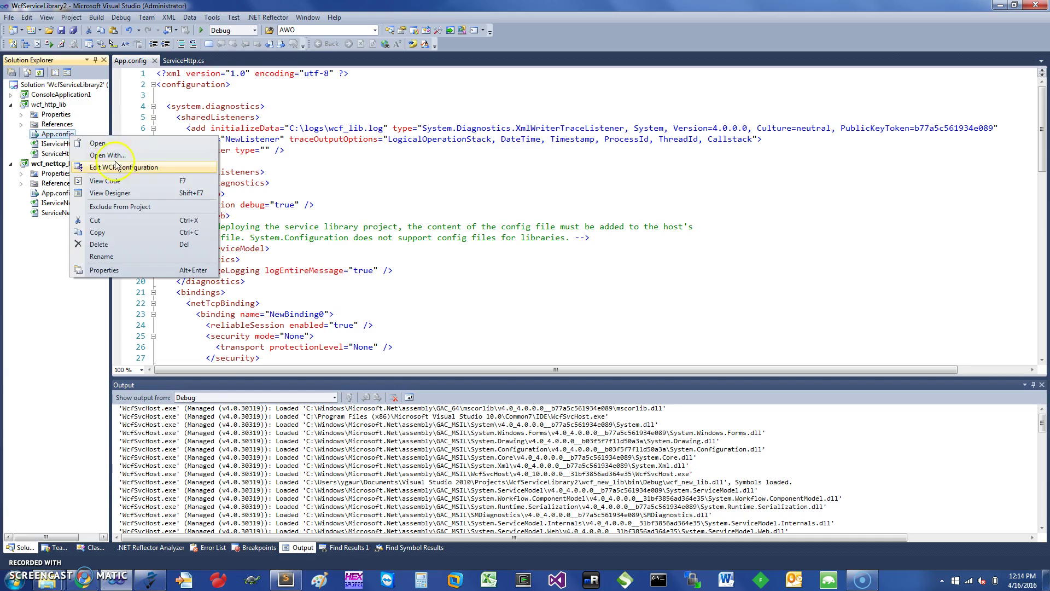
left_click(121, 167)
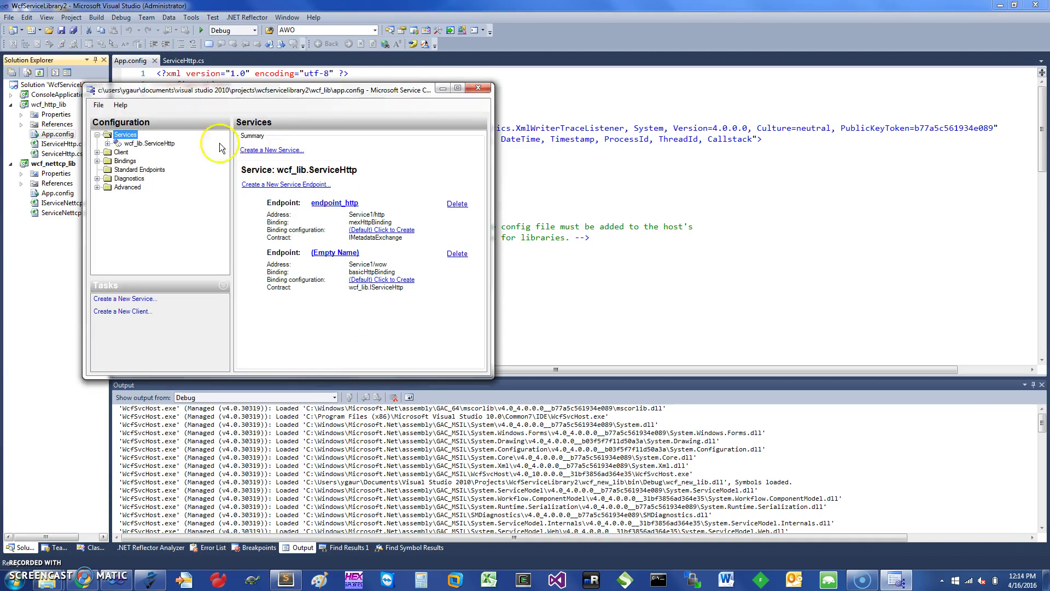
left_click(148, 142)
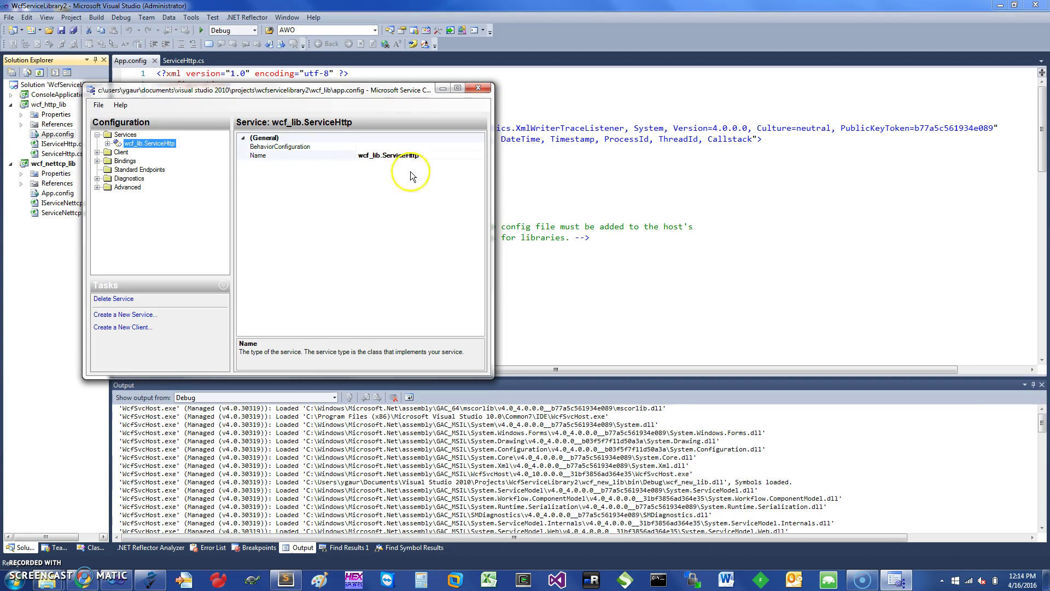
left_click(99, 142)
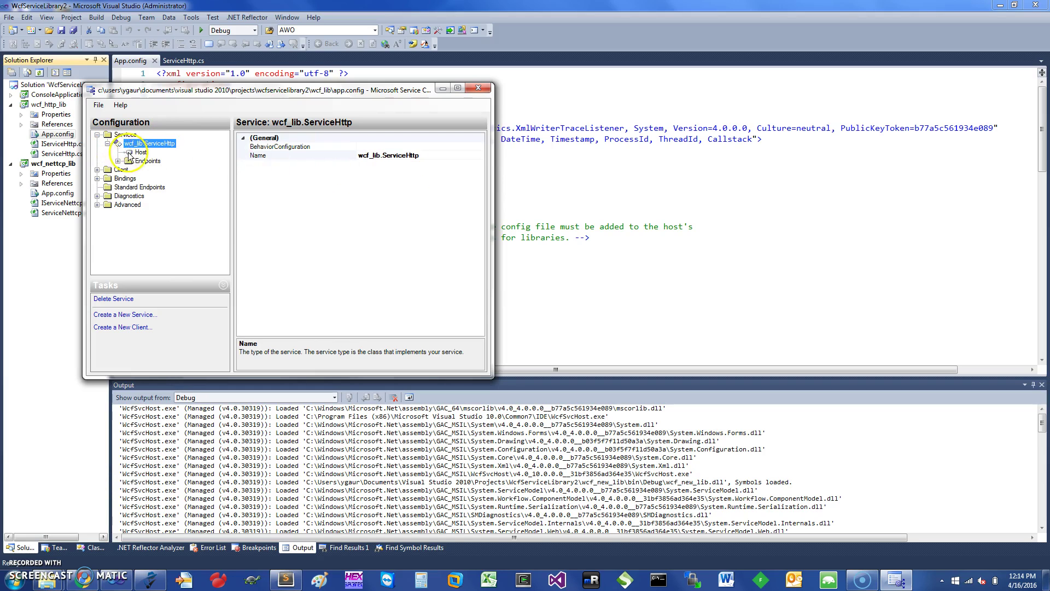
left_click(141, 152)
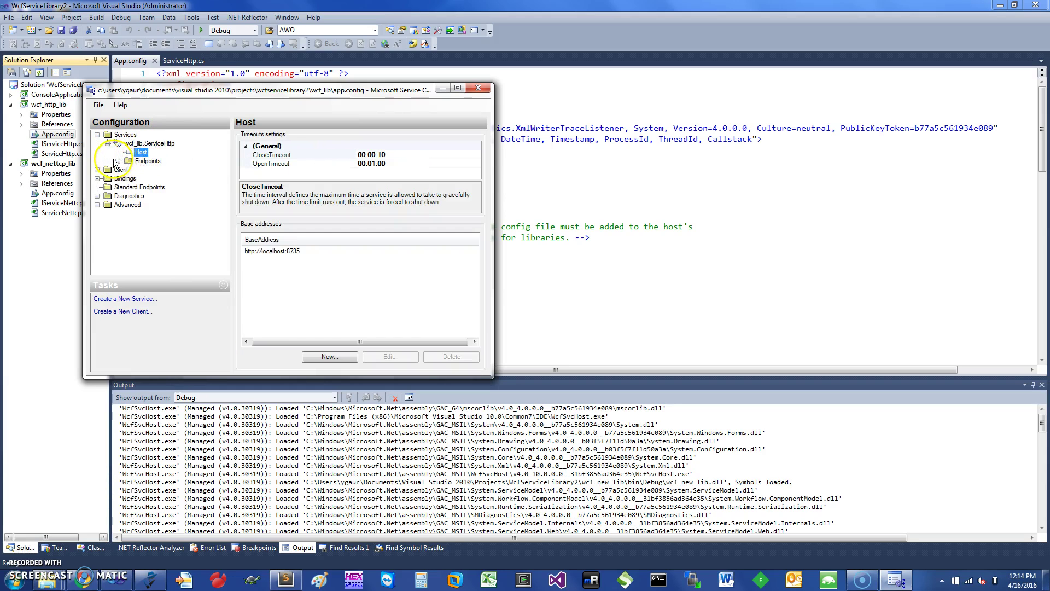
left_click(140, 160)
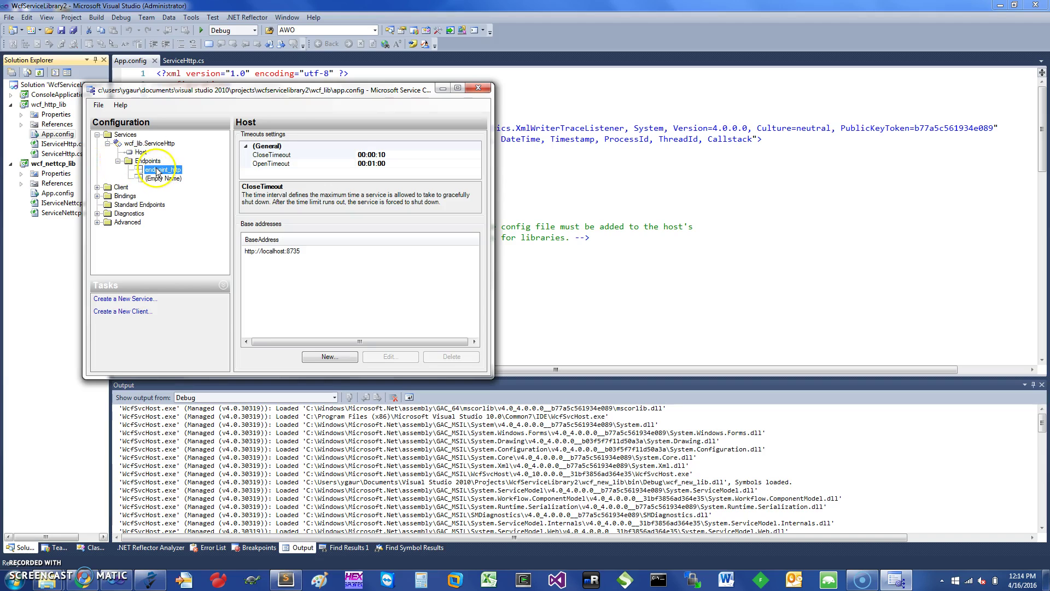
left_click(163, 170)
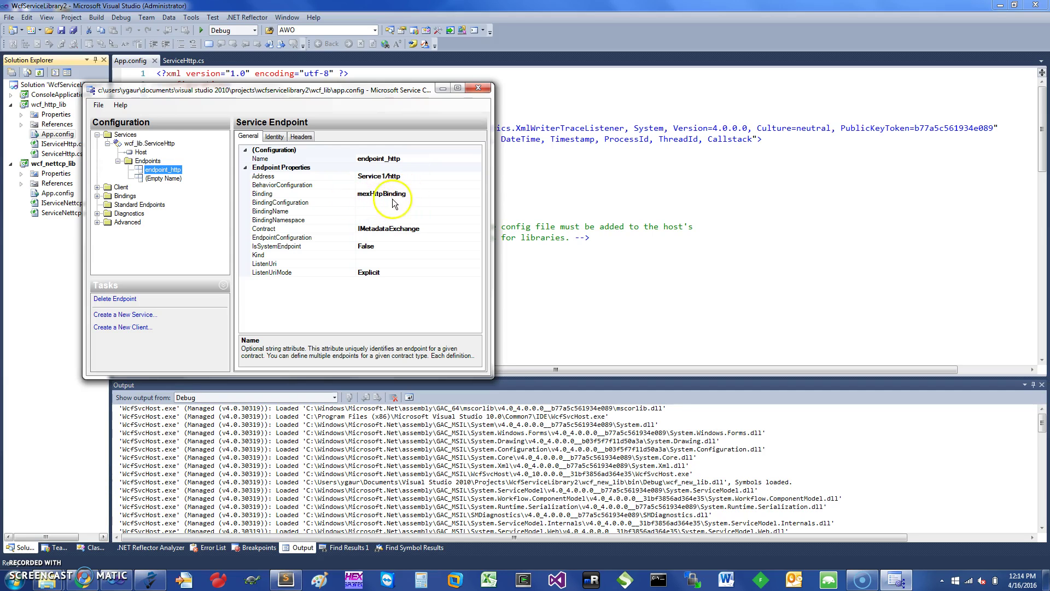
mouse_move(325, 205)
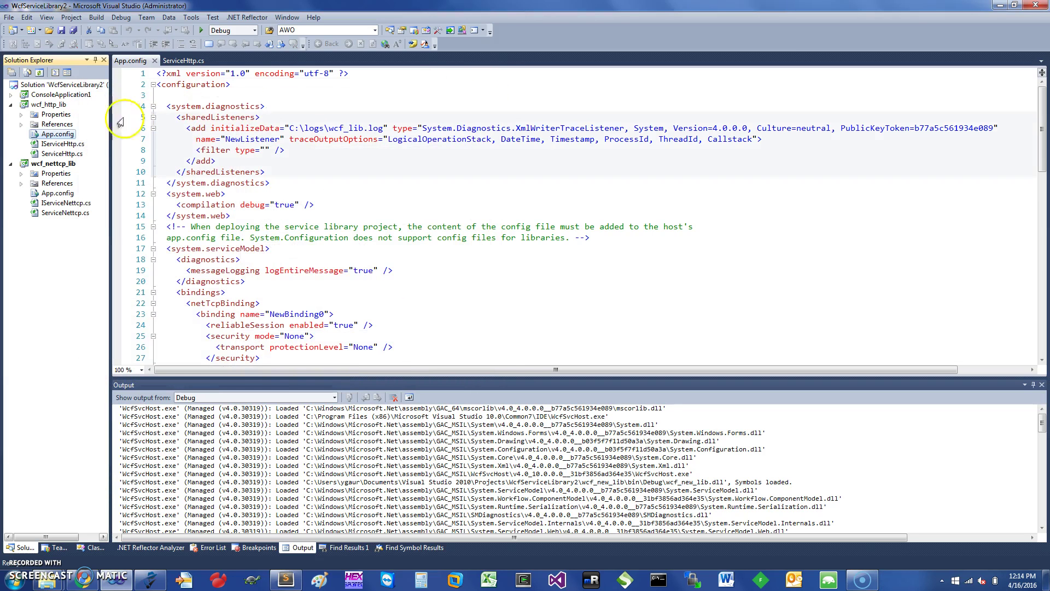
Step: Start a new debug instance of wcf_http_lib so IServiceHttp loads in WCF Test Client
right_click(47, 105)
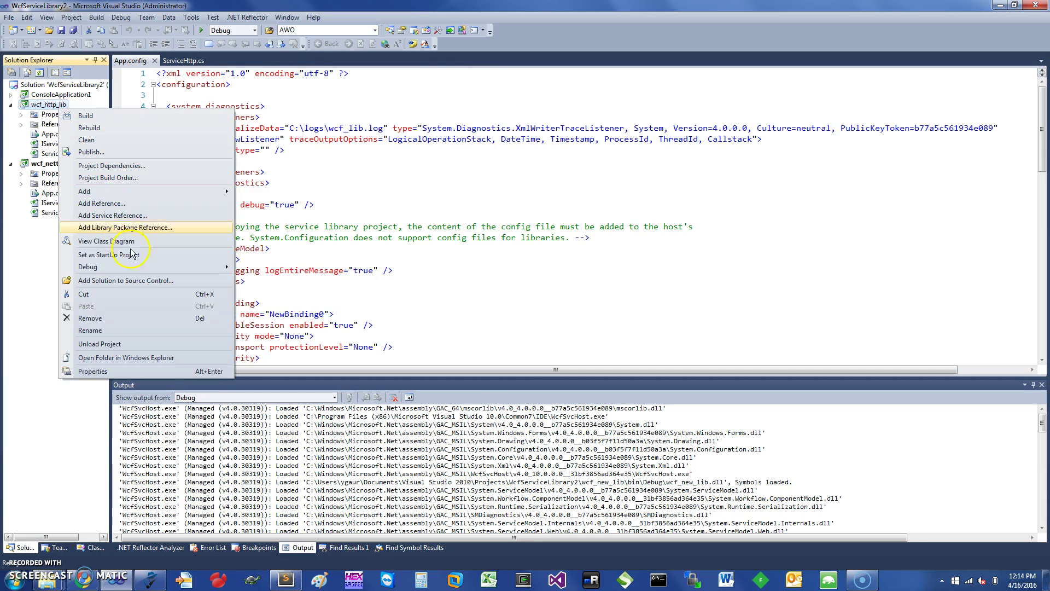
mouse_move(87, 267)
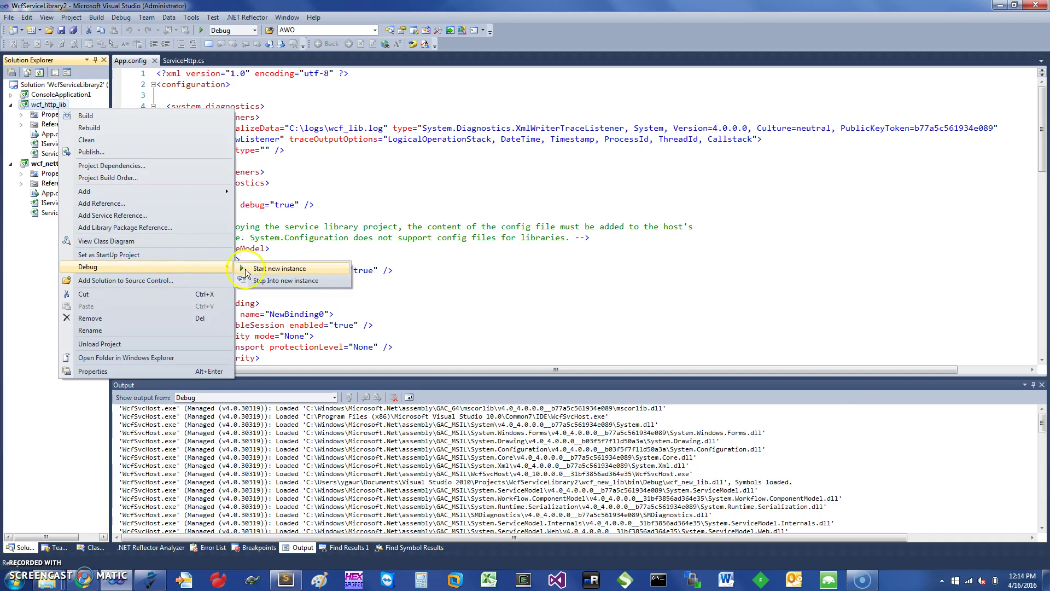
left_click(283, 268)
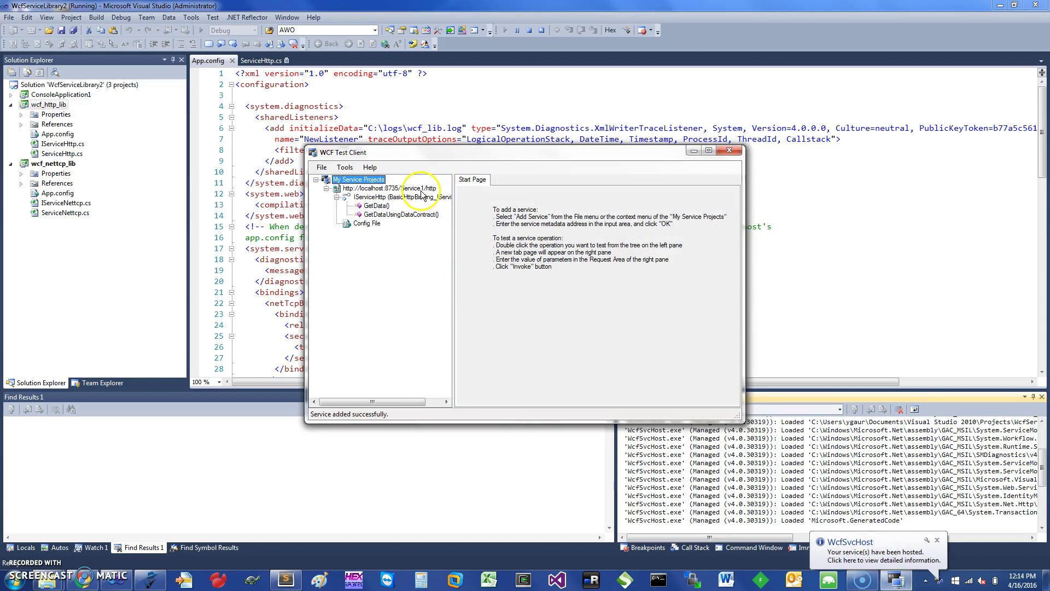
Step: Invoke GetData on IServiceHttp with 0, get "You entered: 0", return to ServiceHttp.cs
left_click(391, 188)
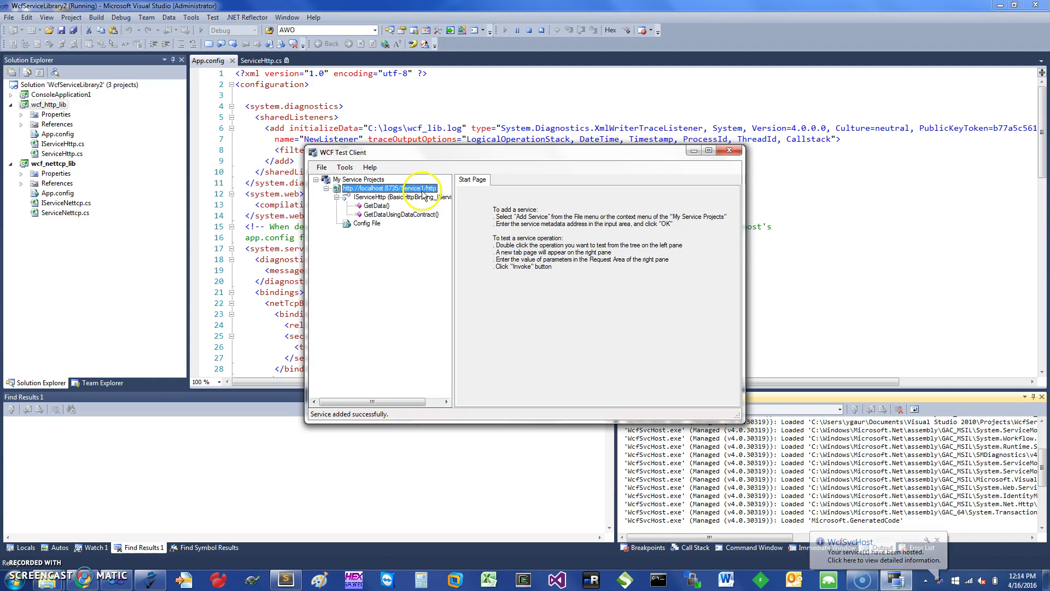
double_click(376, 206)
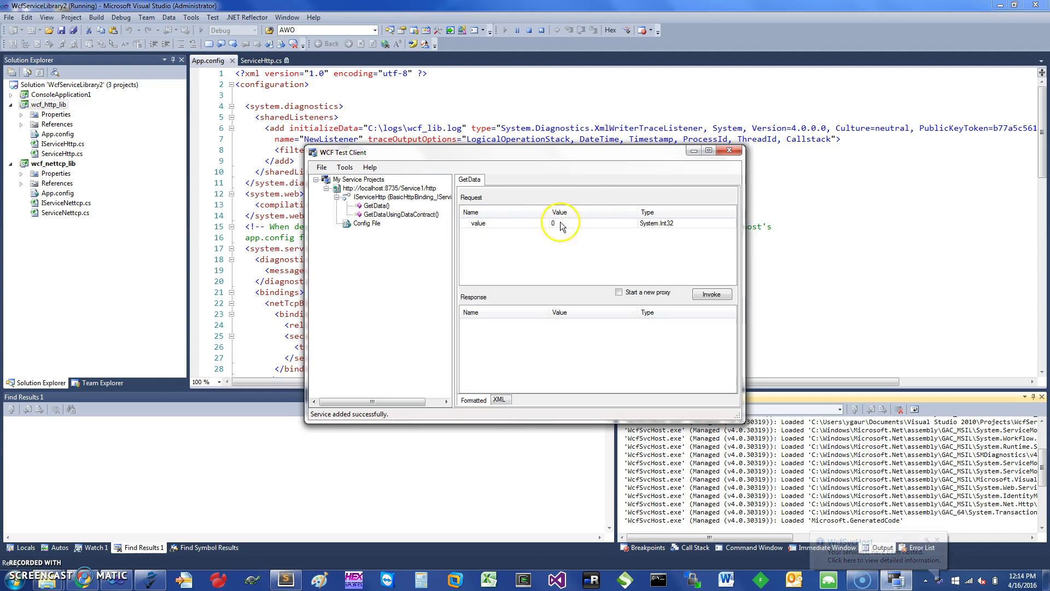
left_click(711, 295)
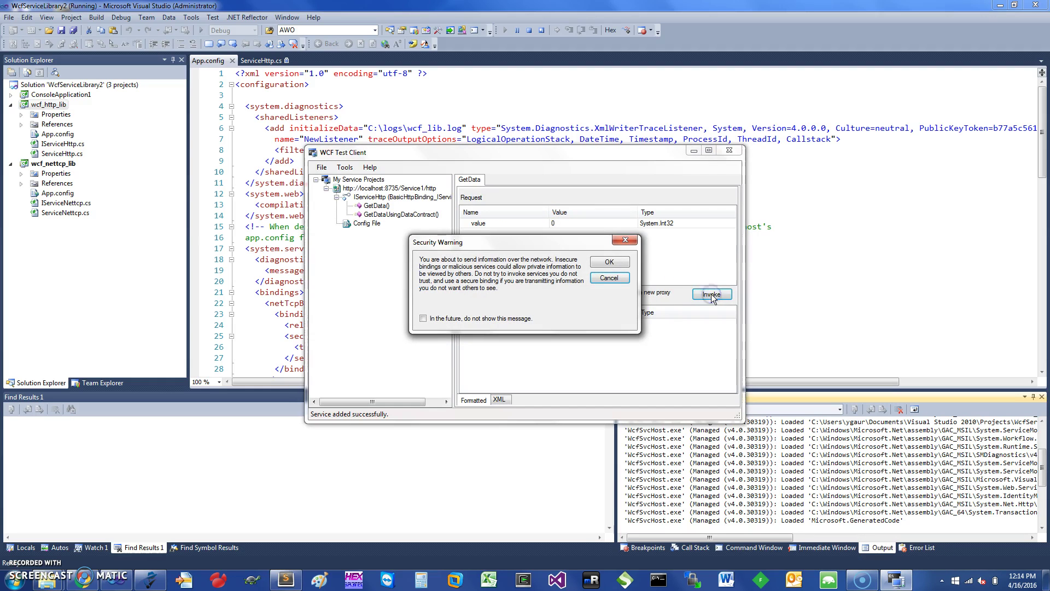
left_click(607, 261)
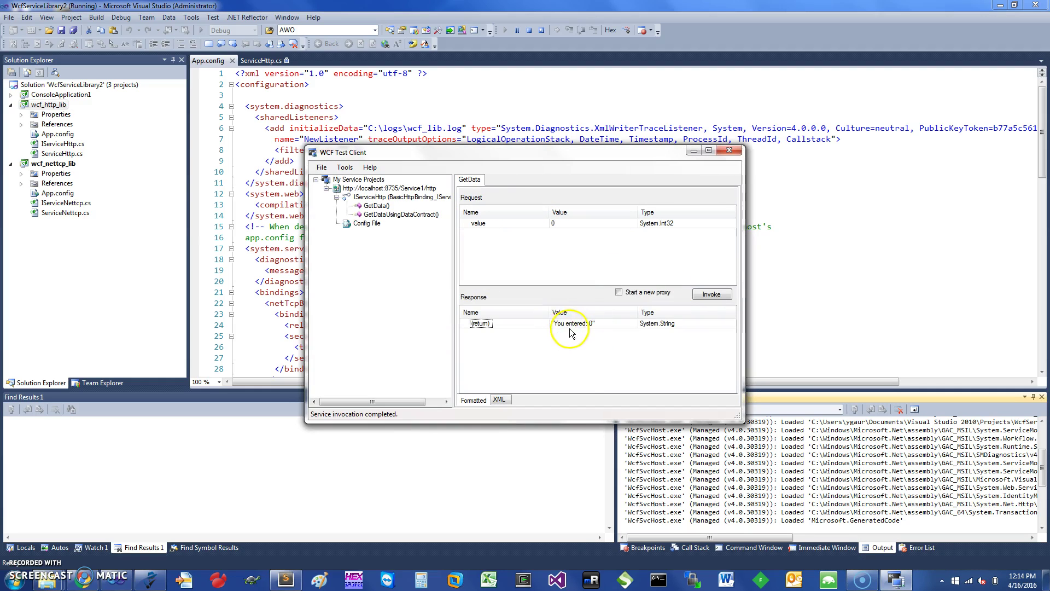
mouse_move(601, 333)
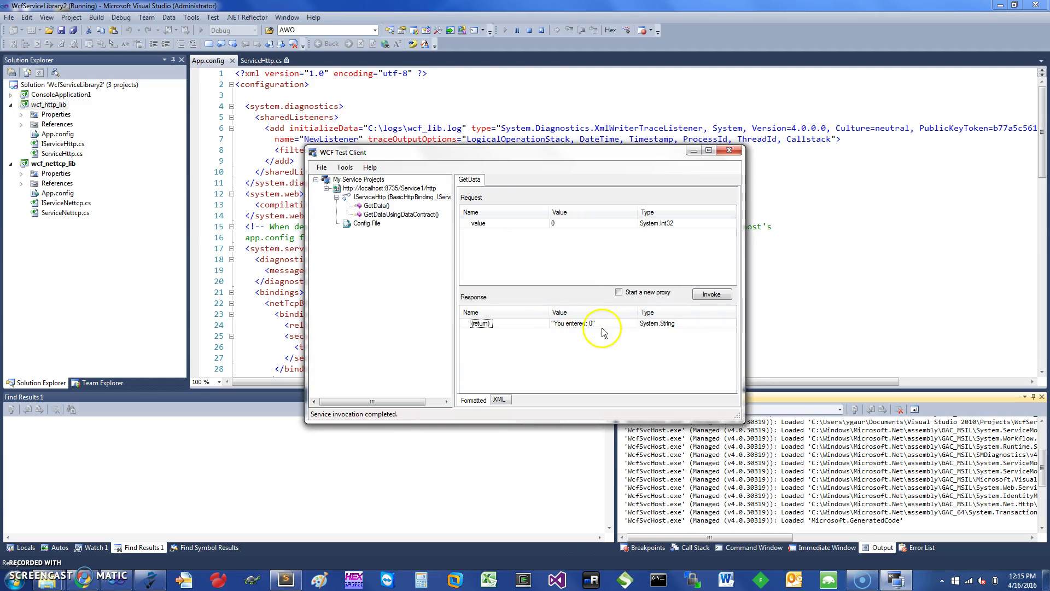
left_click(261, 61)
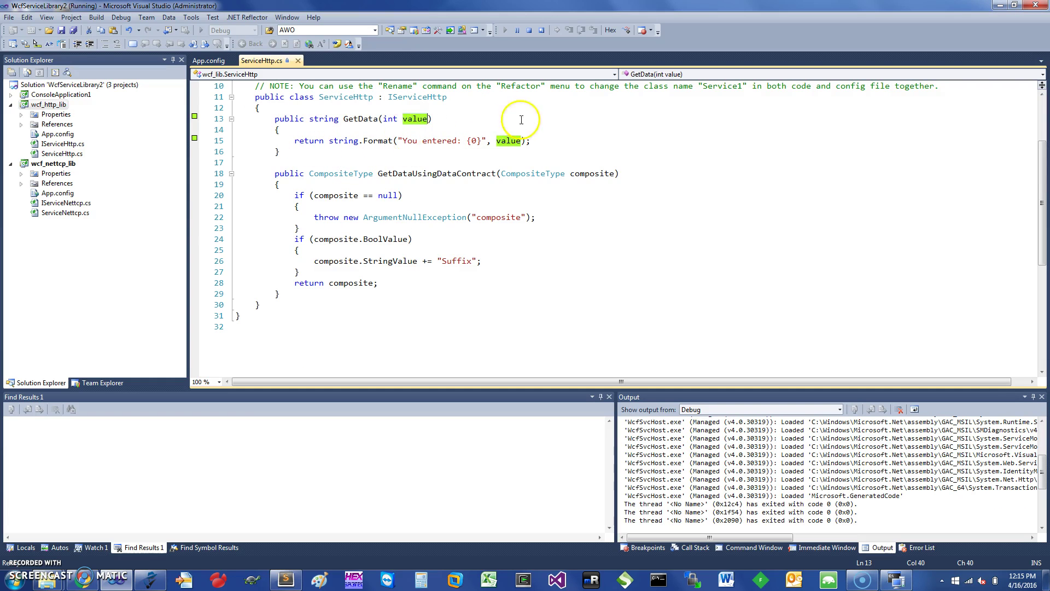
mouse_move(268, 115)
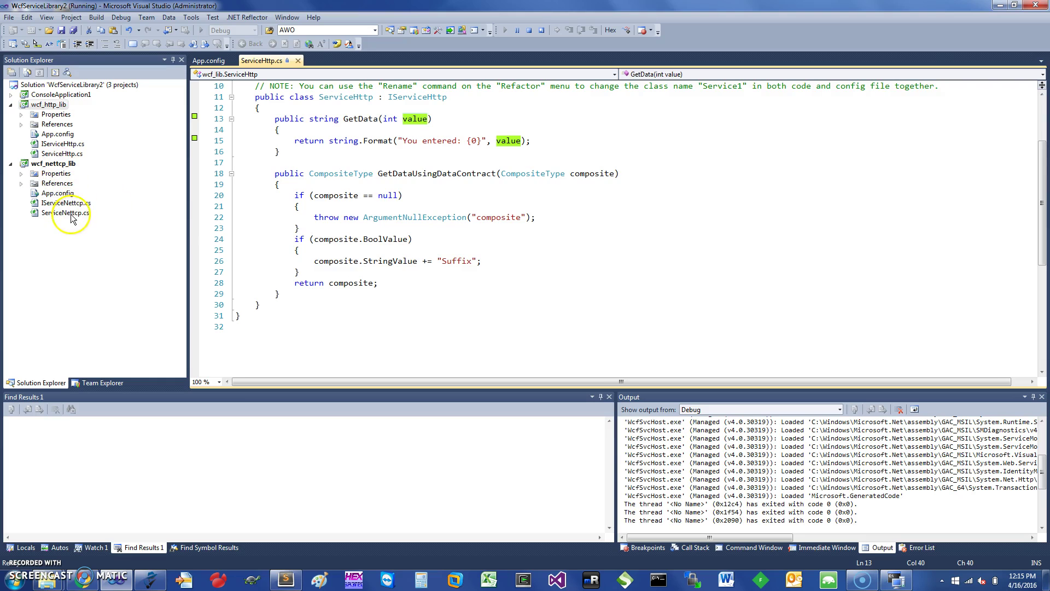
Step: Show ServiceNettcp.cs from wcf_nettcp_lib with its GetData code
double_click(65, 213)
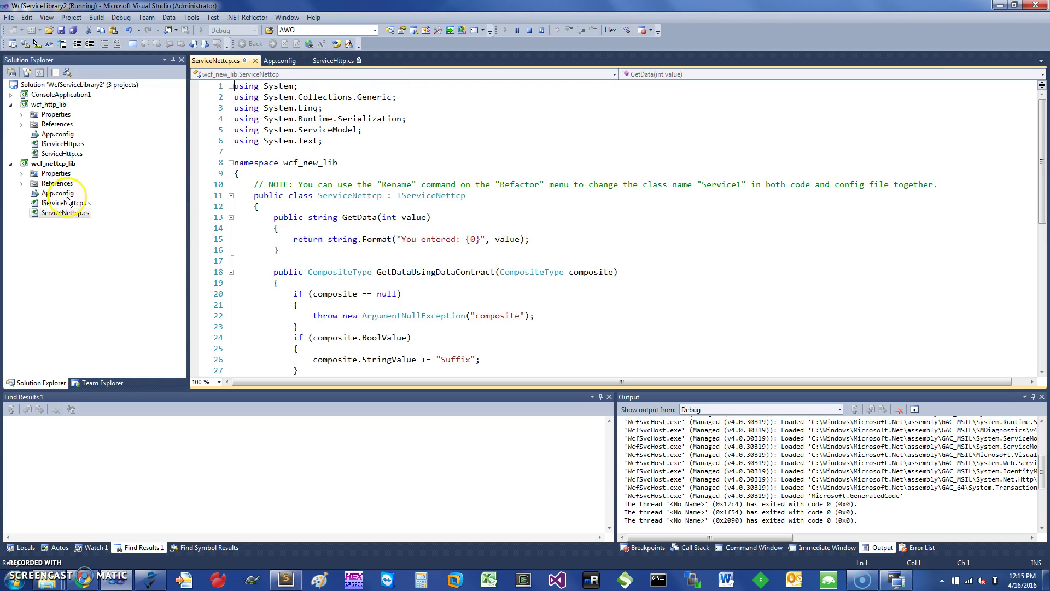
Step: Edit wcf_nettcp_lib's App.config in Service Configuration Editor and expand ServiceNettcp's endpoints
right_click(59, 193)
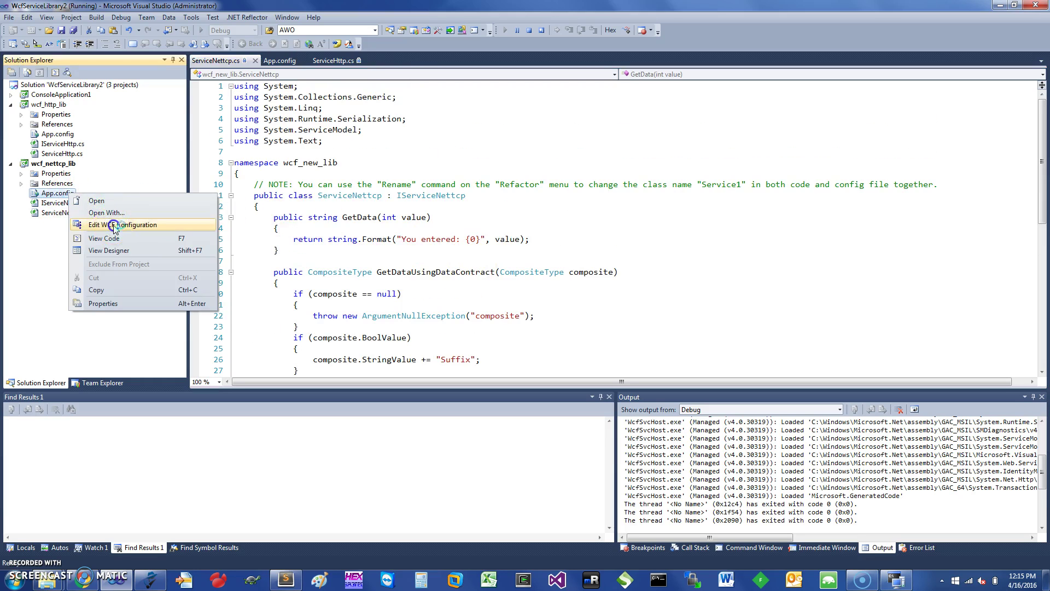
left_click(125, 224)
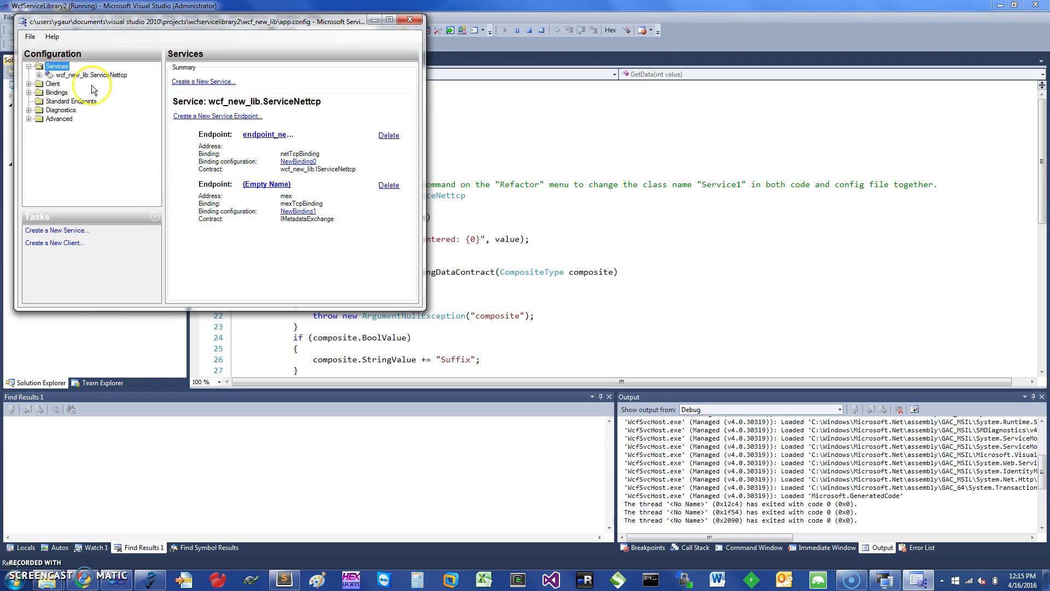
left_click(93, 74)
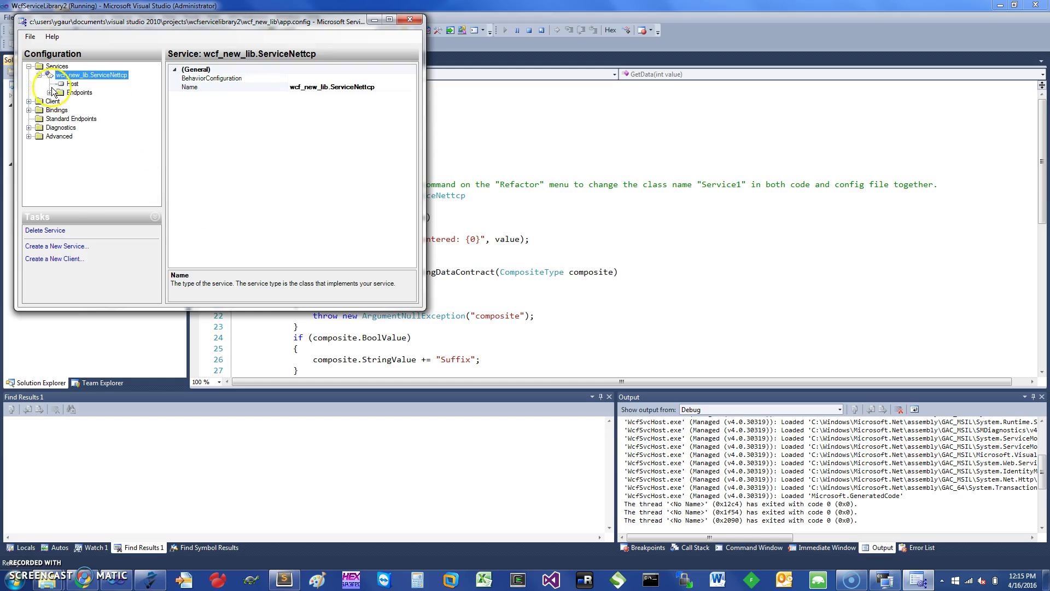
left_click(101, 101)
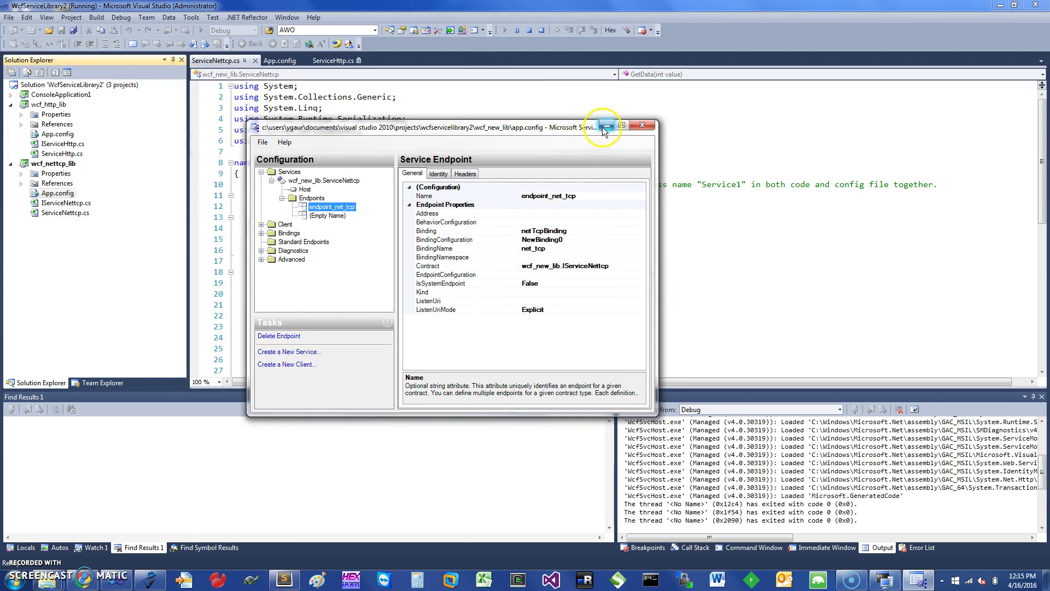
Step: Start a debug instance of wcf_nettcp_lib and select its GetData operation in the test client
left_click(622, 125)
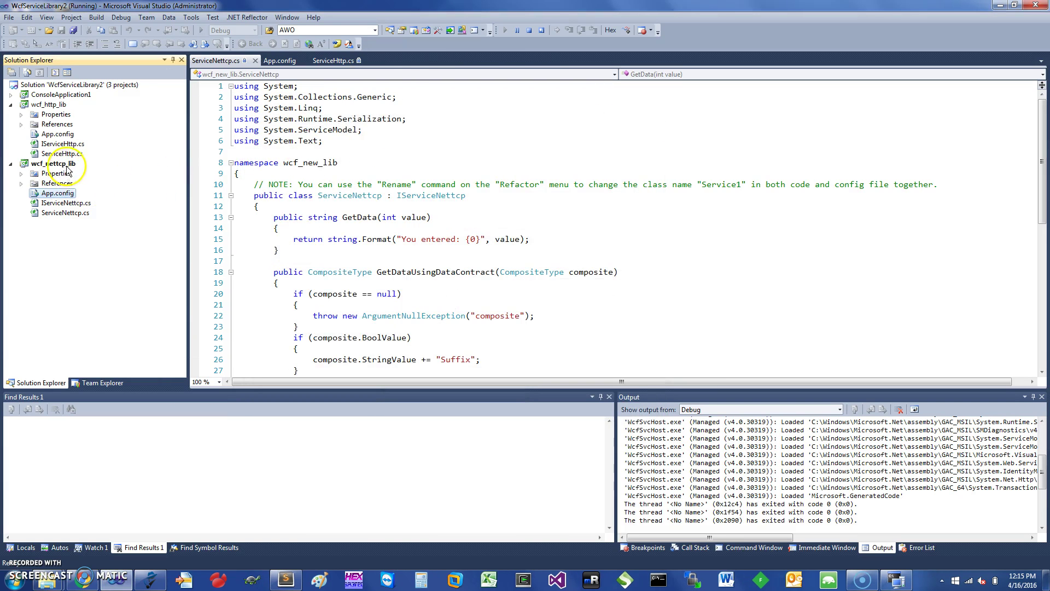
right_click(53, 163)
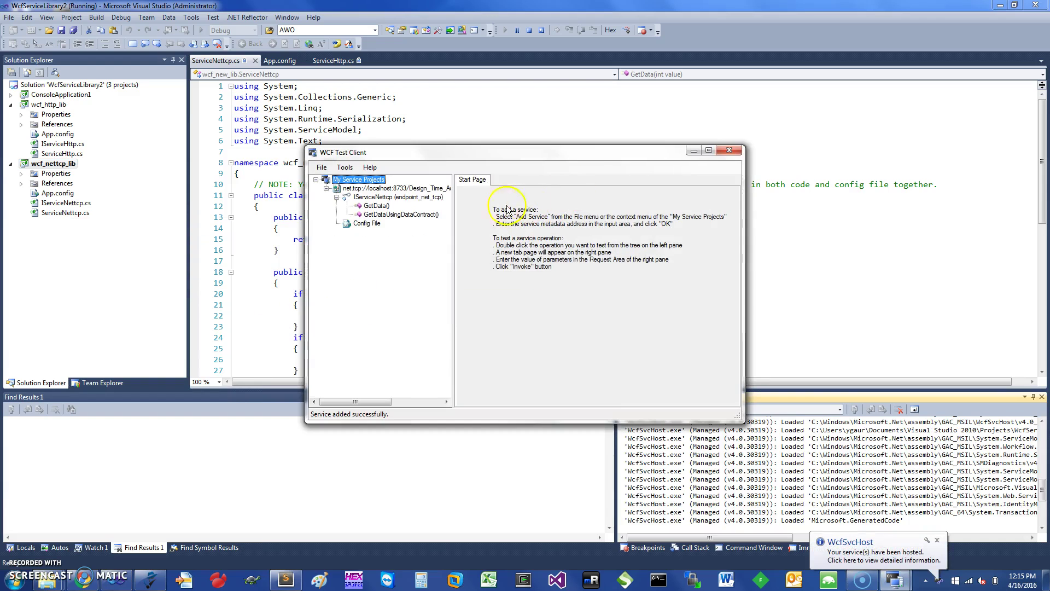
left_click(395, 188)
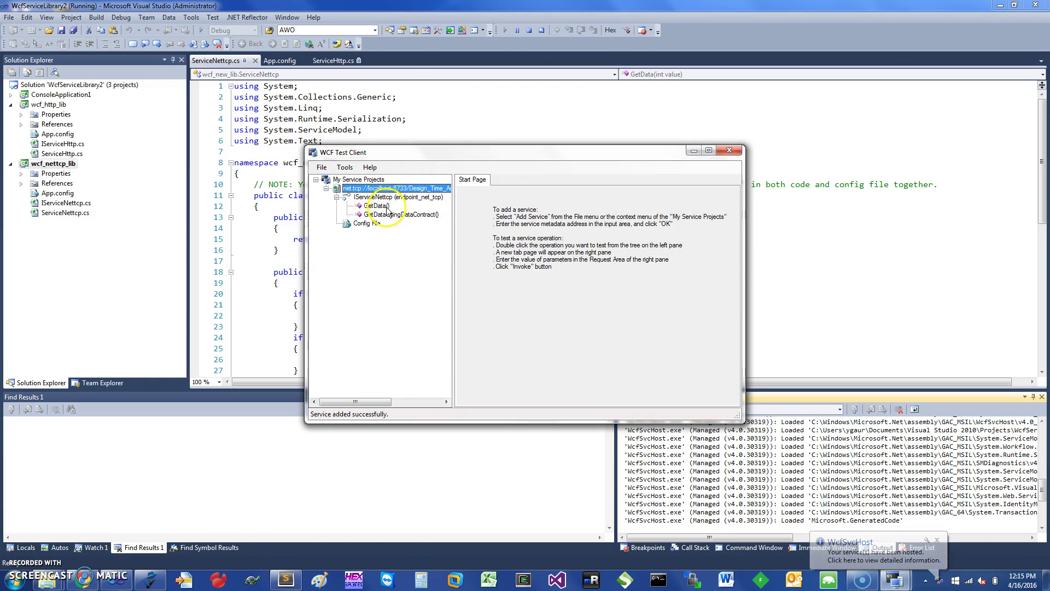
double_click(378, 206)
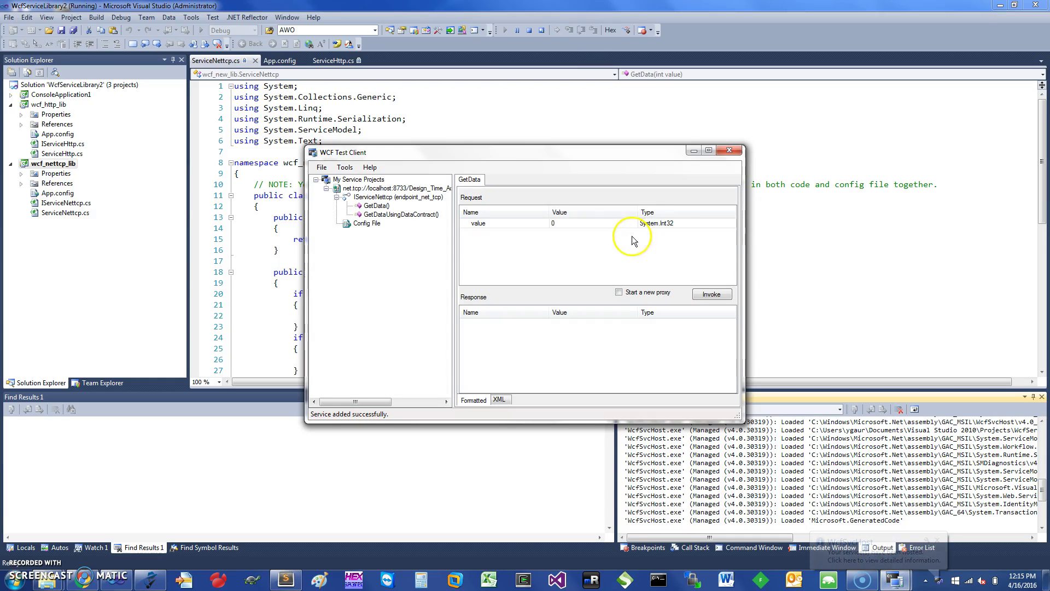
Step: Invoke GetData over net.tcp with 0, get "You entered: 0", and close the client
left_click(711, 294)
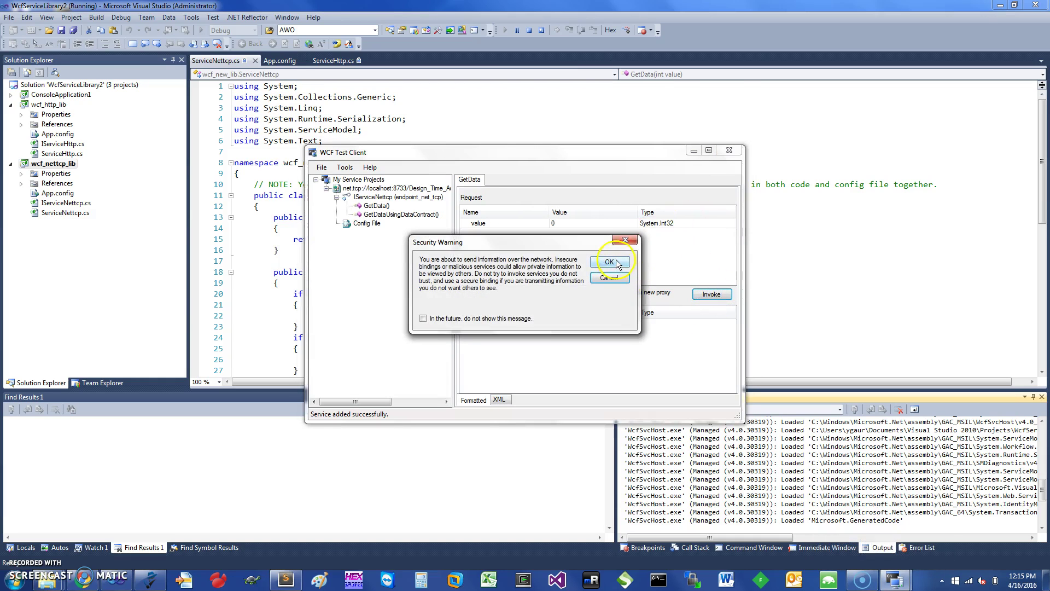
left_click(608, 262)
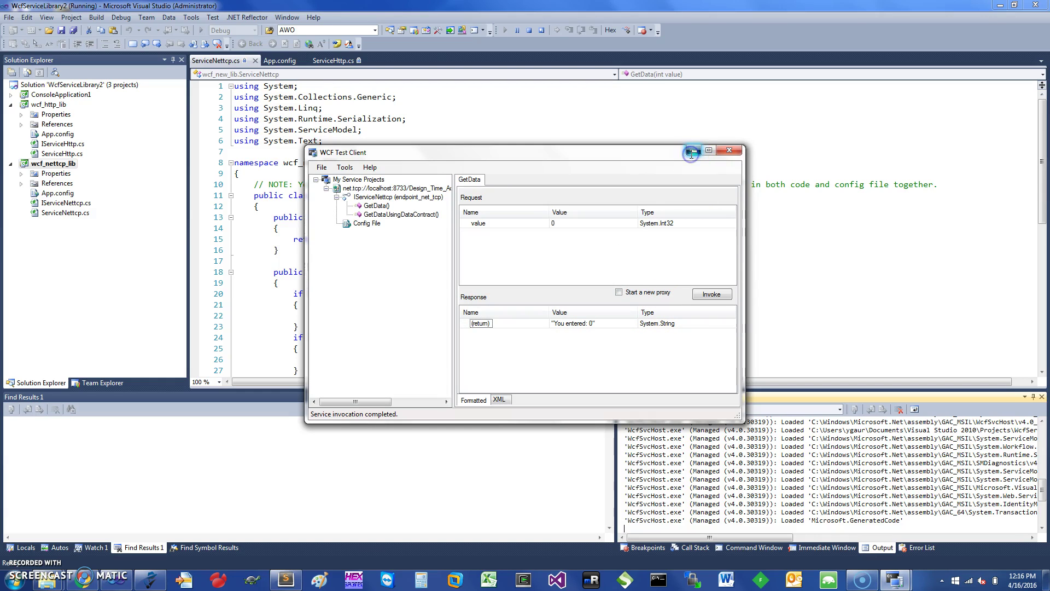
left_click(729, 149)
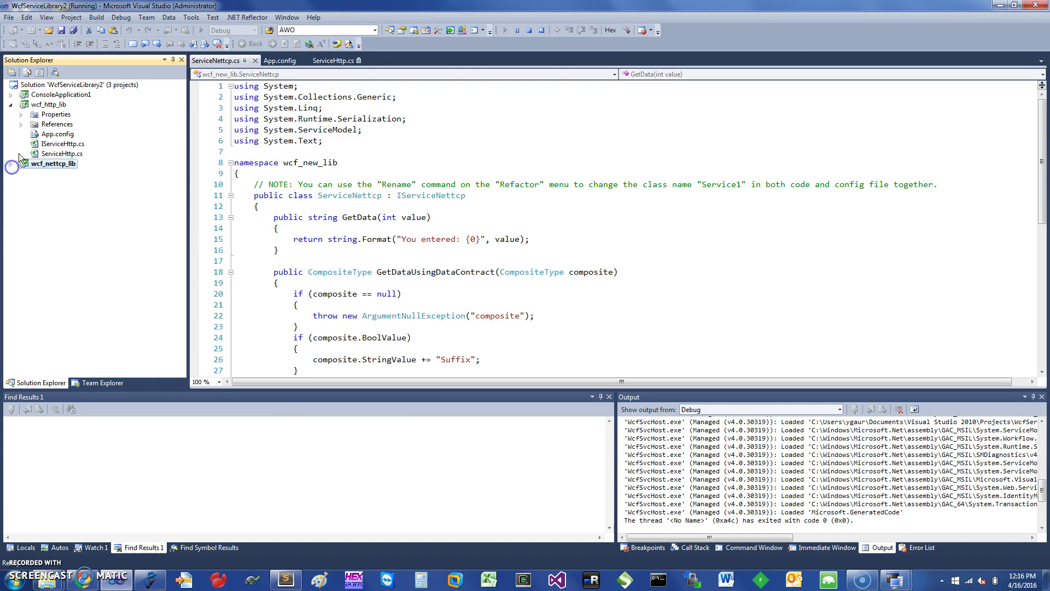
Step: Collapse the library projects and show ConsoleApplication1's Program.cs
left_click(21, 104)
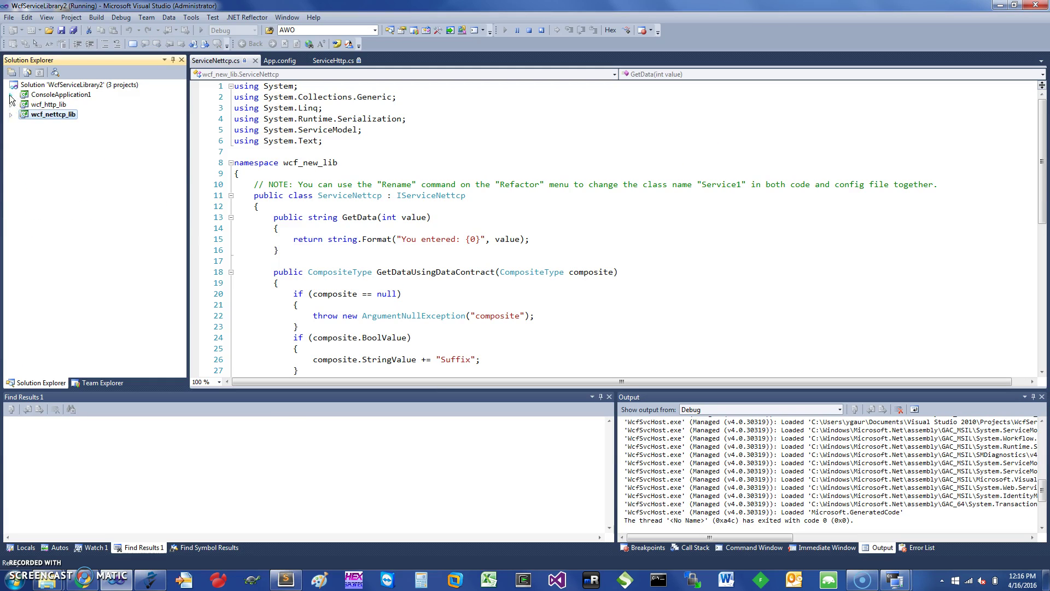
left_click(20, 94)
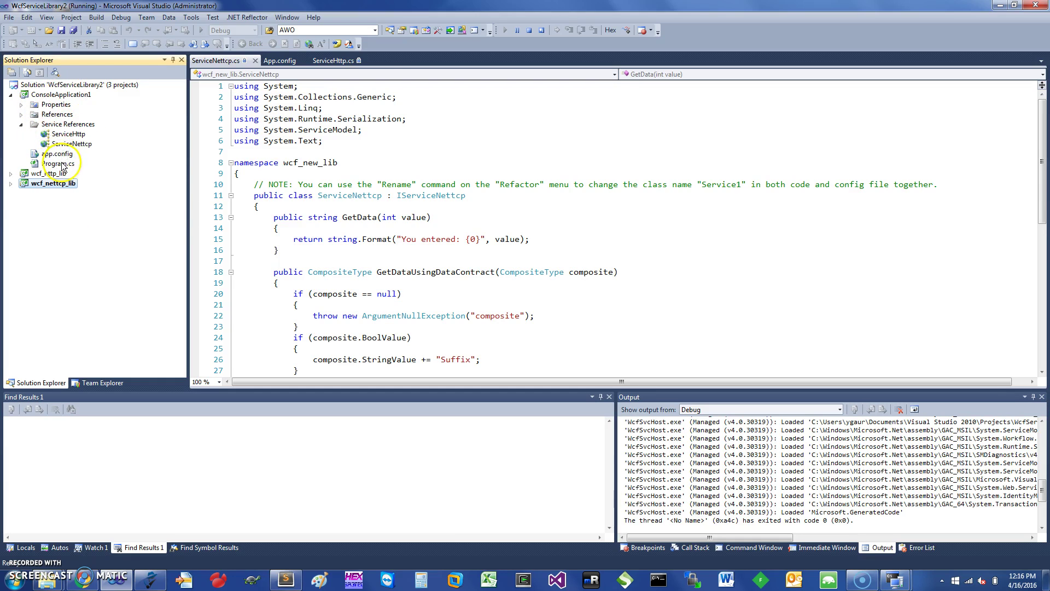
double_click(58, 163)
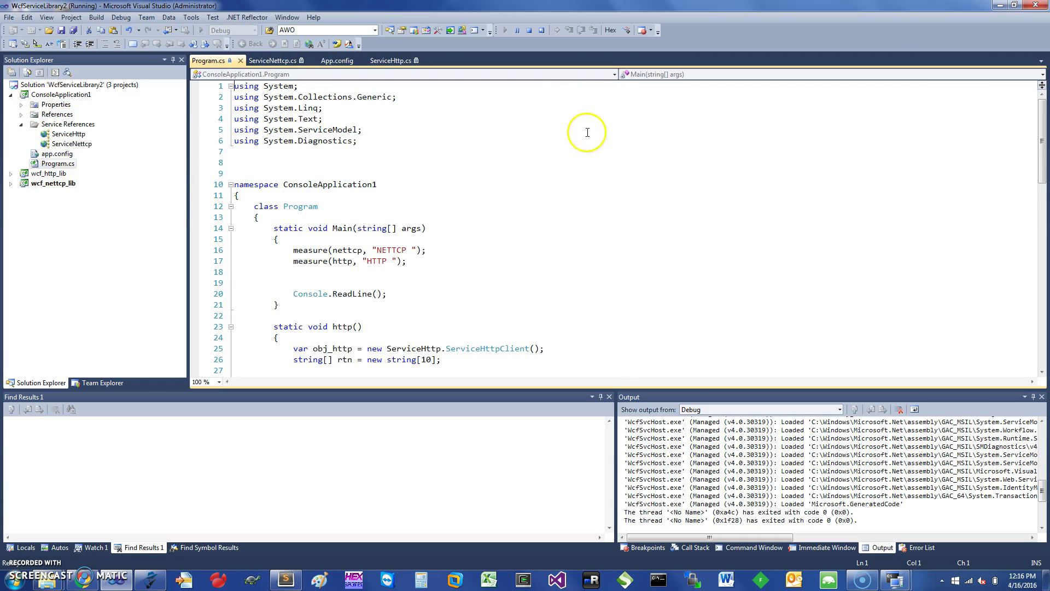
scroll("down", 3)
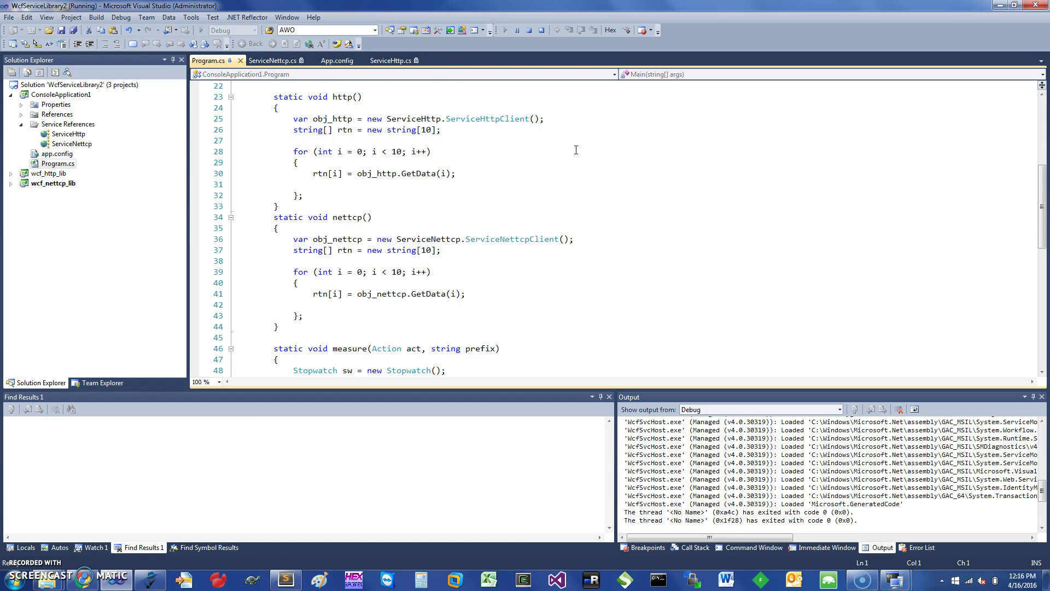
Step: Walk through the http() method with ServiceHttpClient, then nettcp() and measure()
left_click(344, 97)
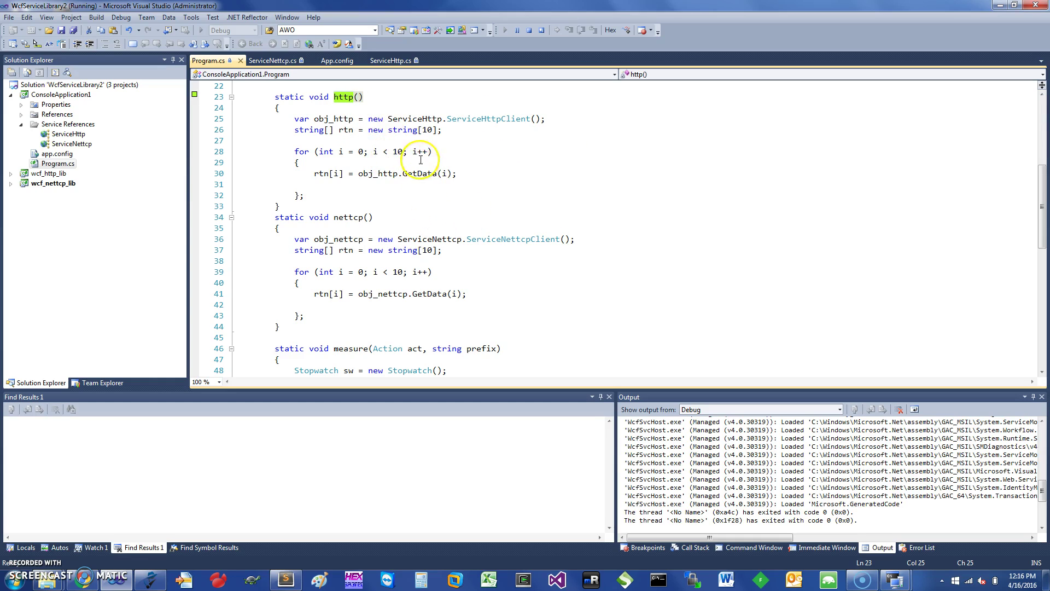
mouse_move(477, 118)
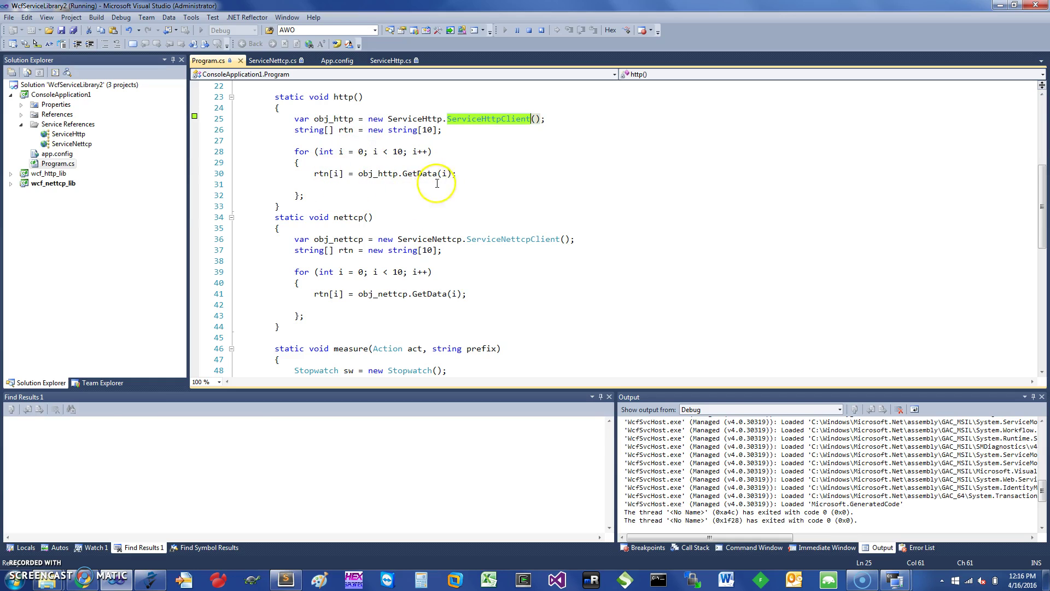
double_click(419, 173)
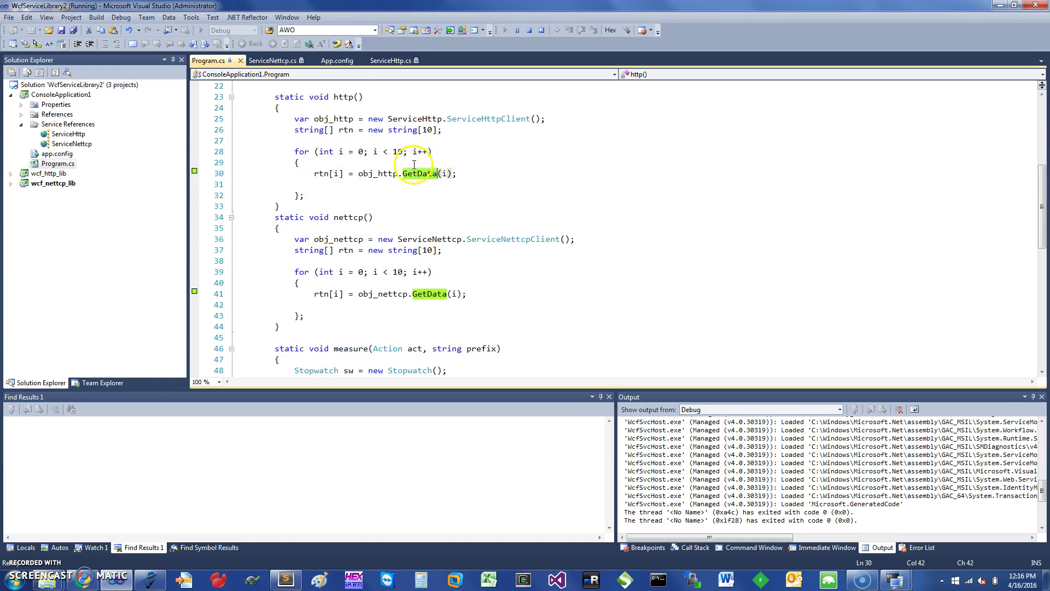
mouse_move(473, 225)
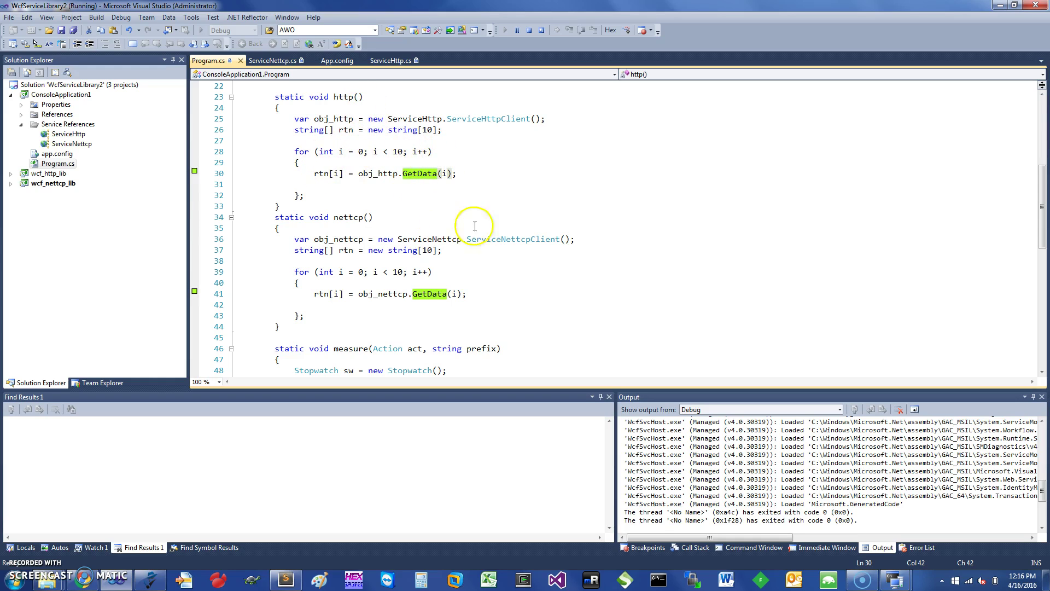
mouse_move(493, 241)
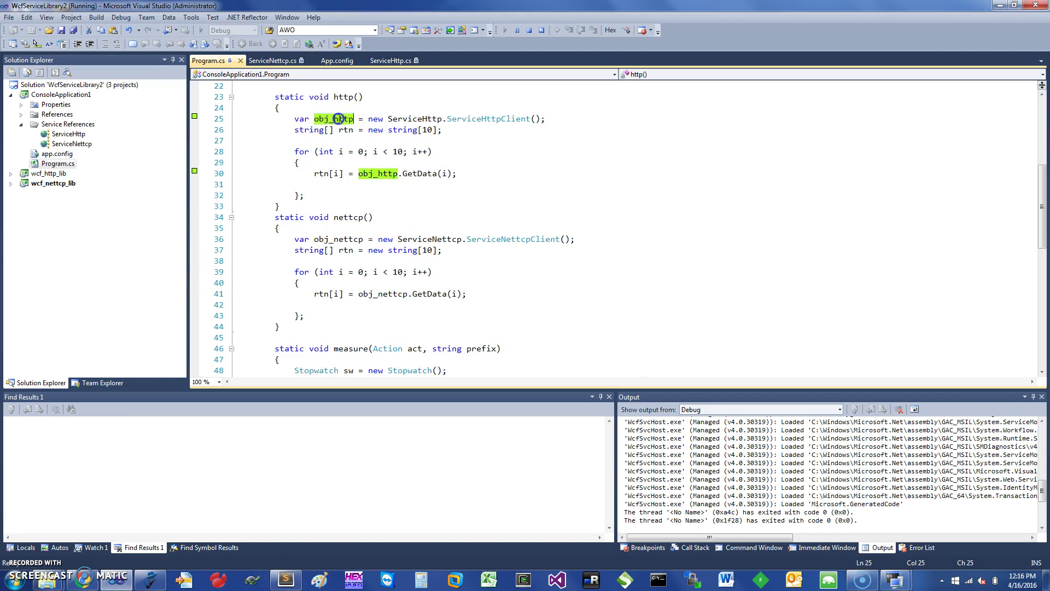
mouse_move(512, 242)
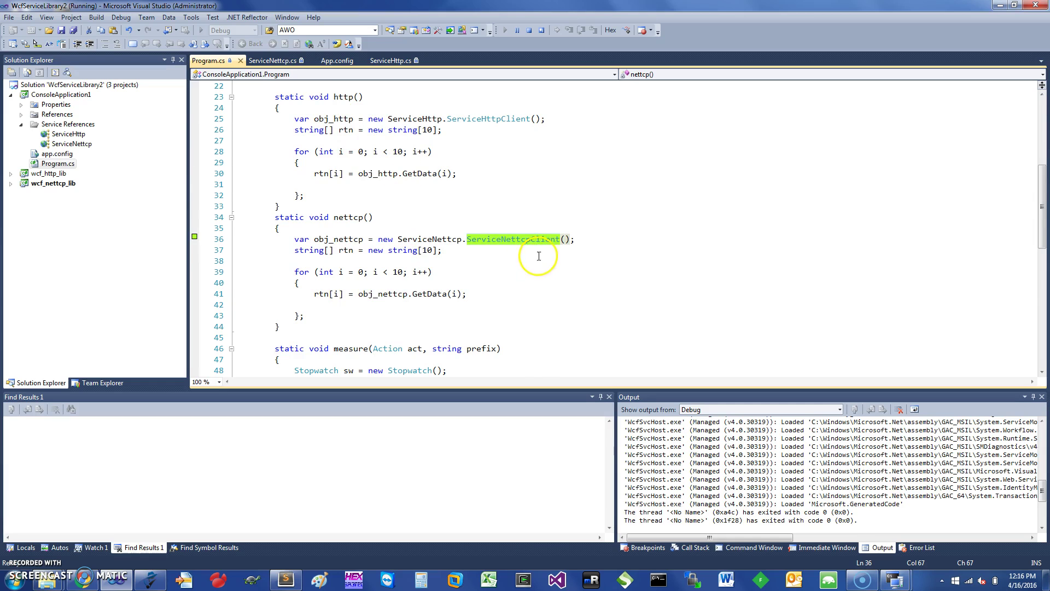
scroll("down", 3)
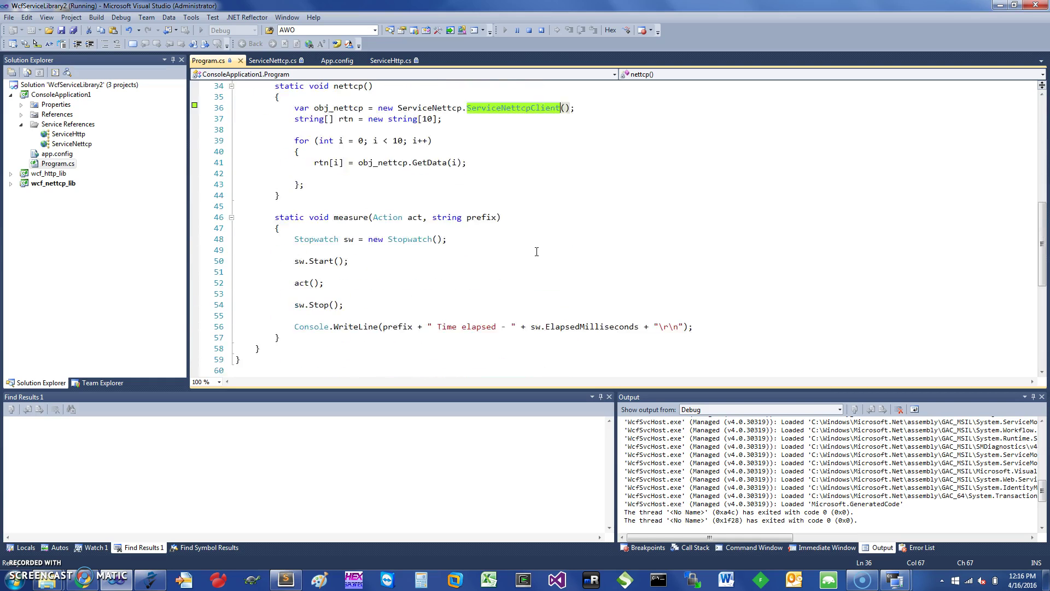
scroll("down", 3)
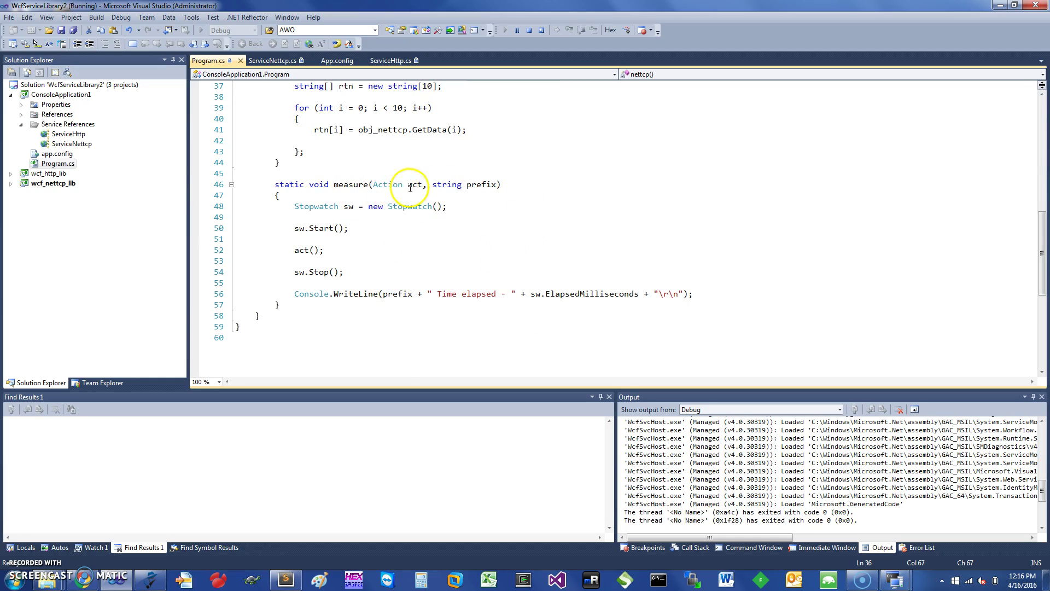
mouse_move(558, 186)
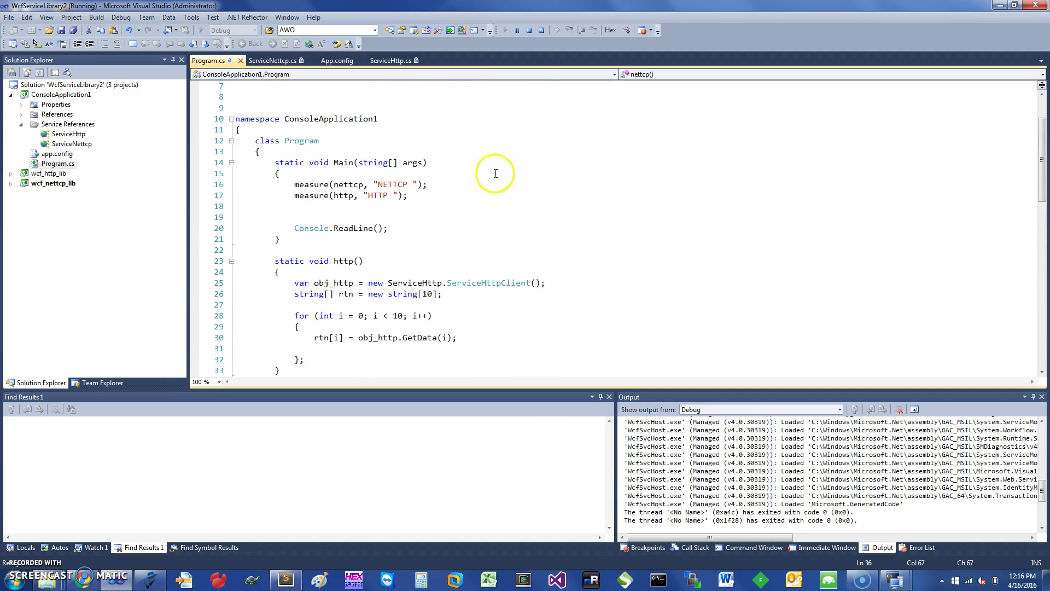
mouse_move(354, 226)
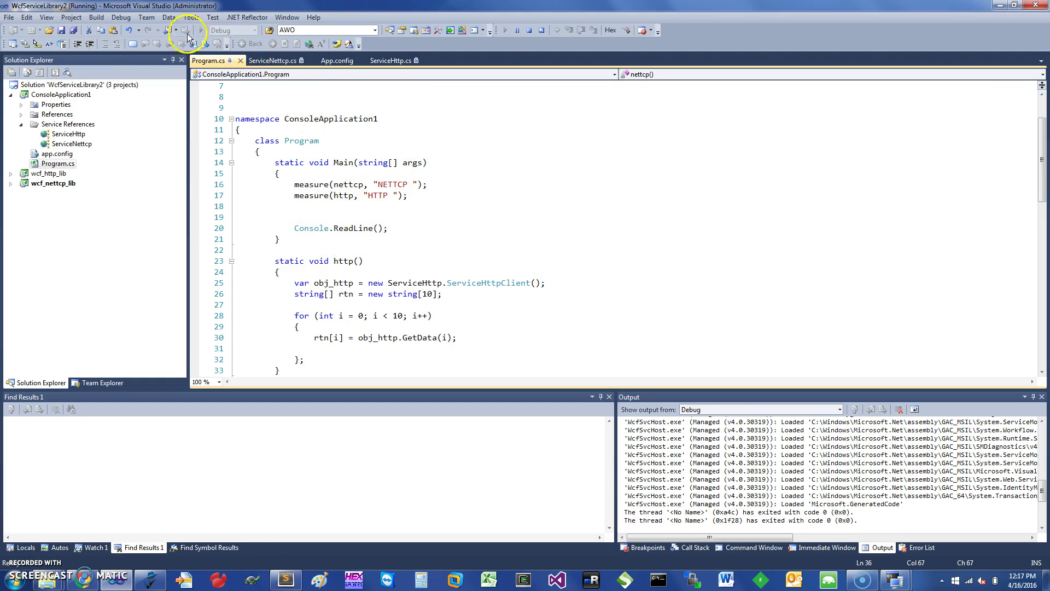
Step: Run ConsoleApplication1 twice, reading NETTCP and HTTP elapsed times, then close the console
right_click(60, 94)
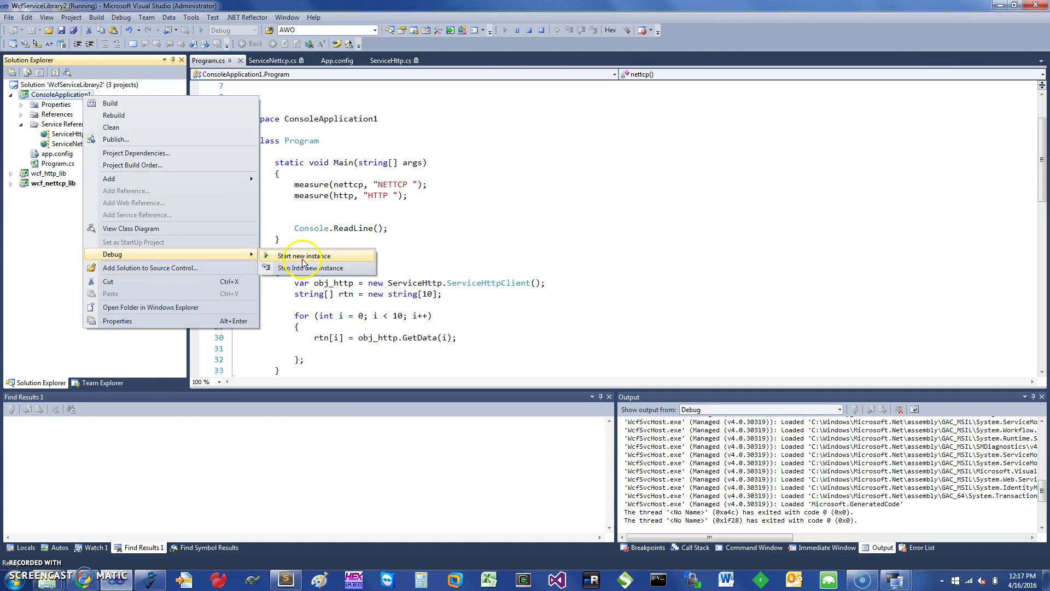
left_click(299, 255)
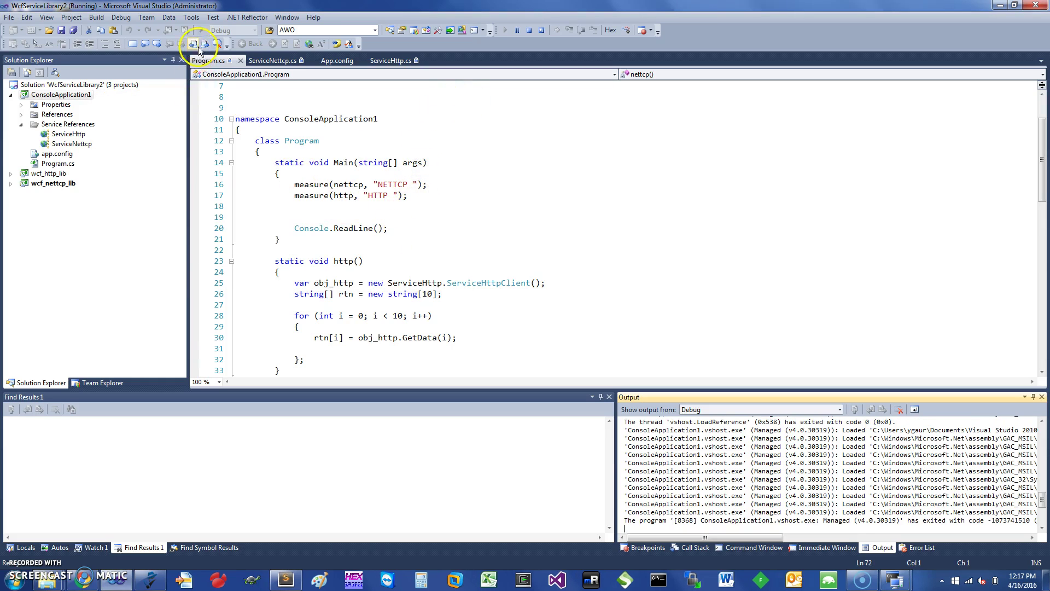
right_click(60, 94)
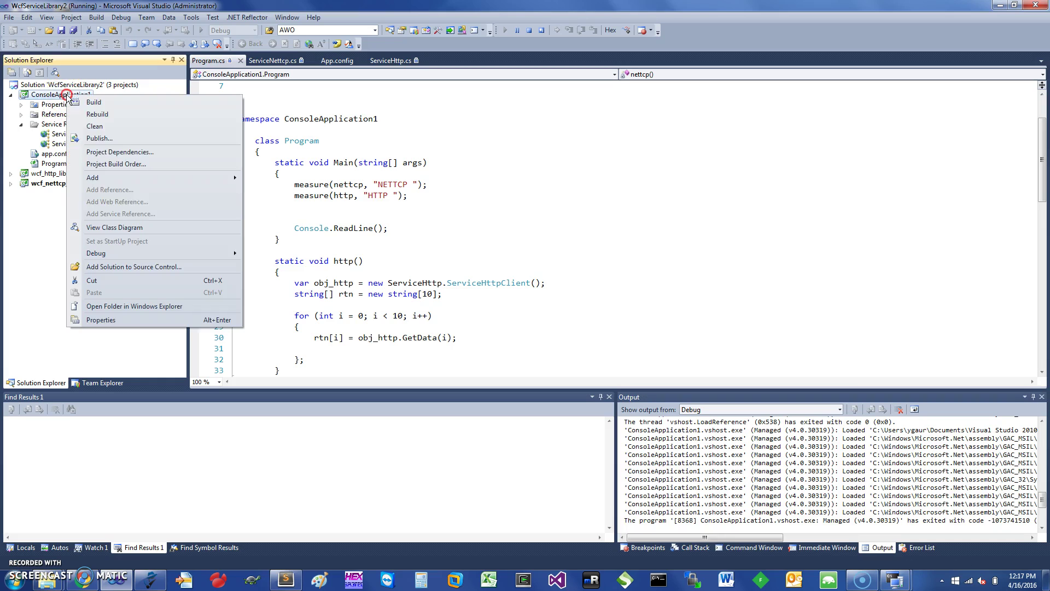
mouse_move(96, 253)
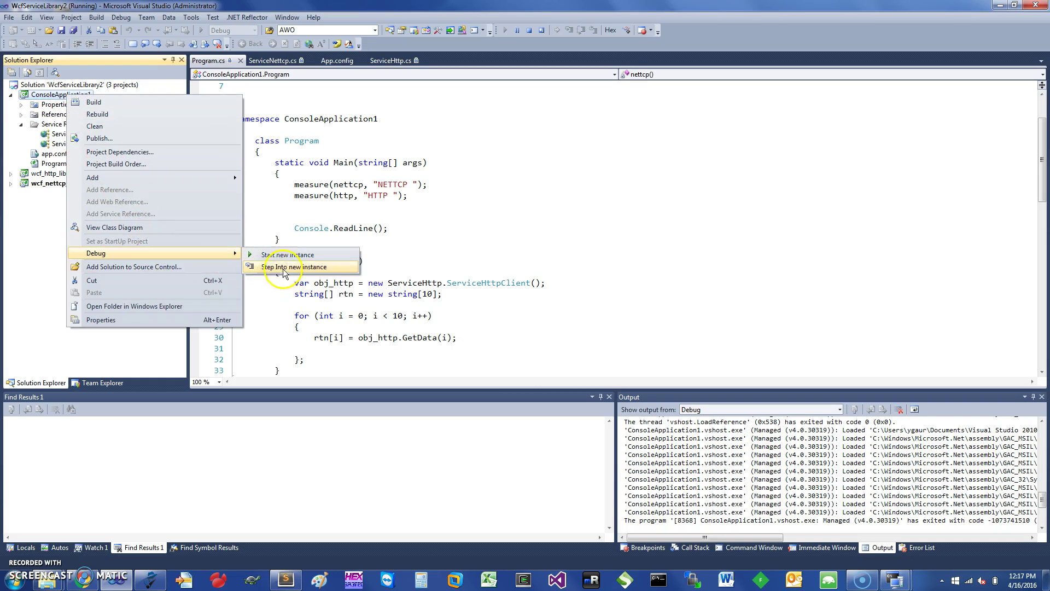
left_click(285, 254)
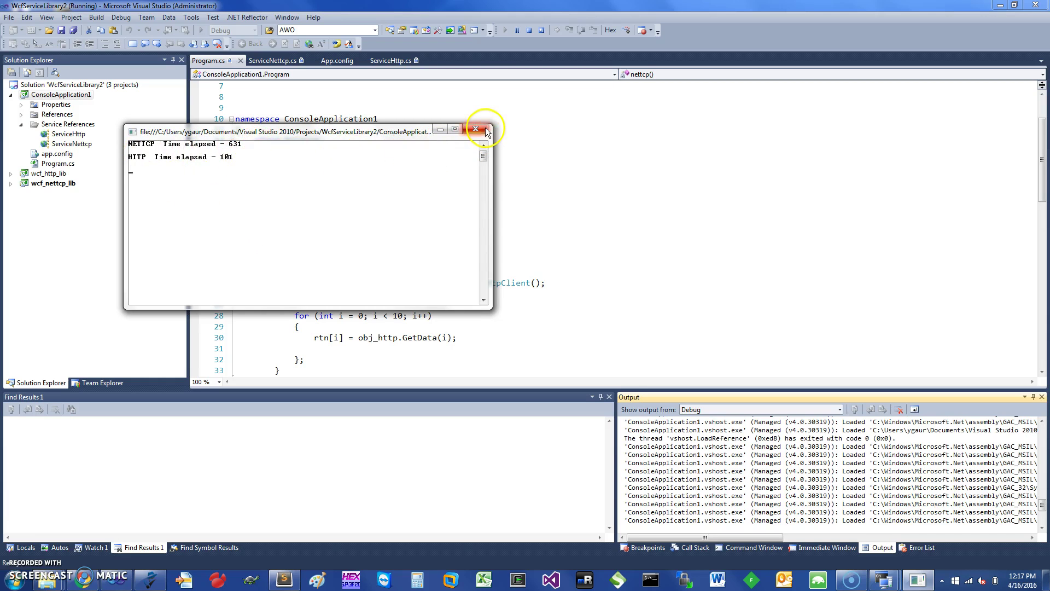
left_click(476, 129)
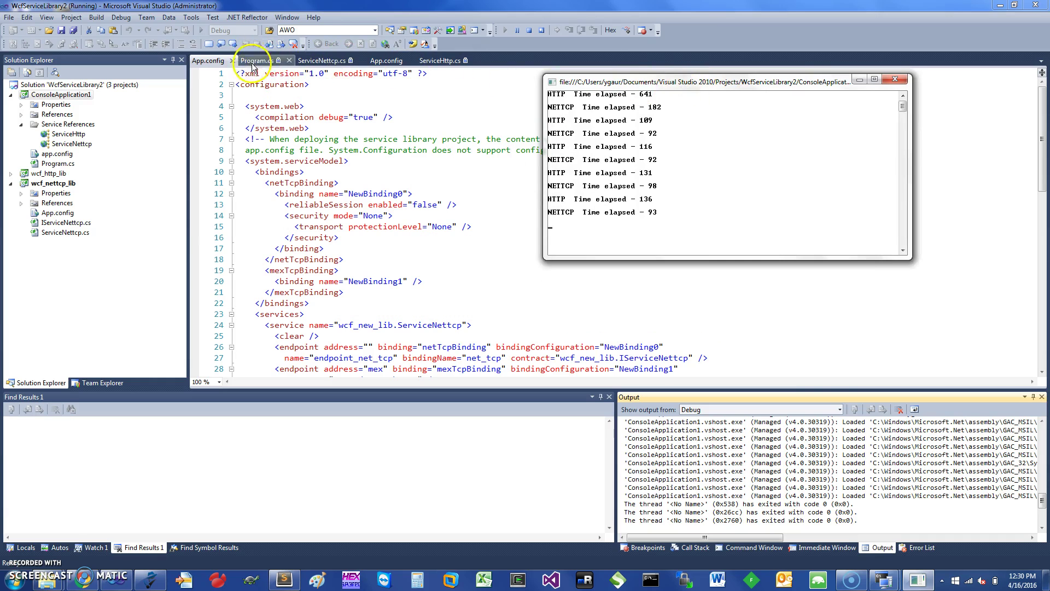
Step: Place the console's alternating HTTP/NETTCP timings beside the five-loop Program.cs code
left_click(256, 60)
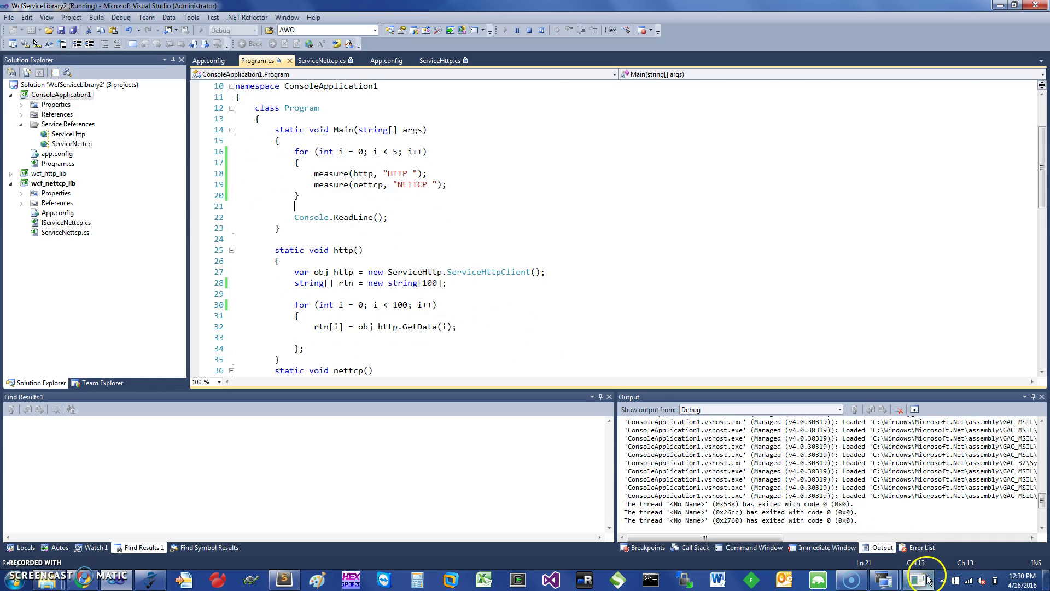
left_click(929, 580)
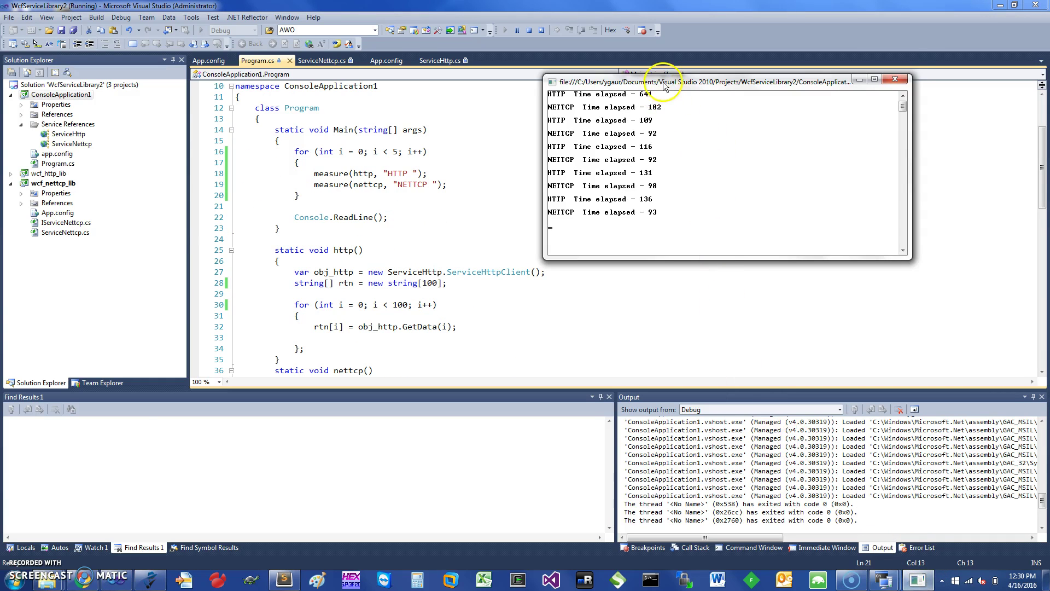
left_click_drag(663, 81, 308, 129)
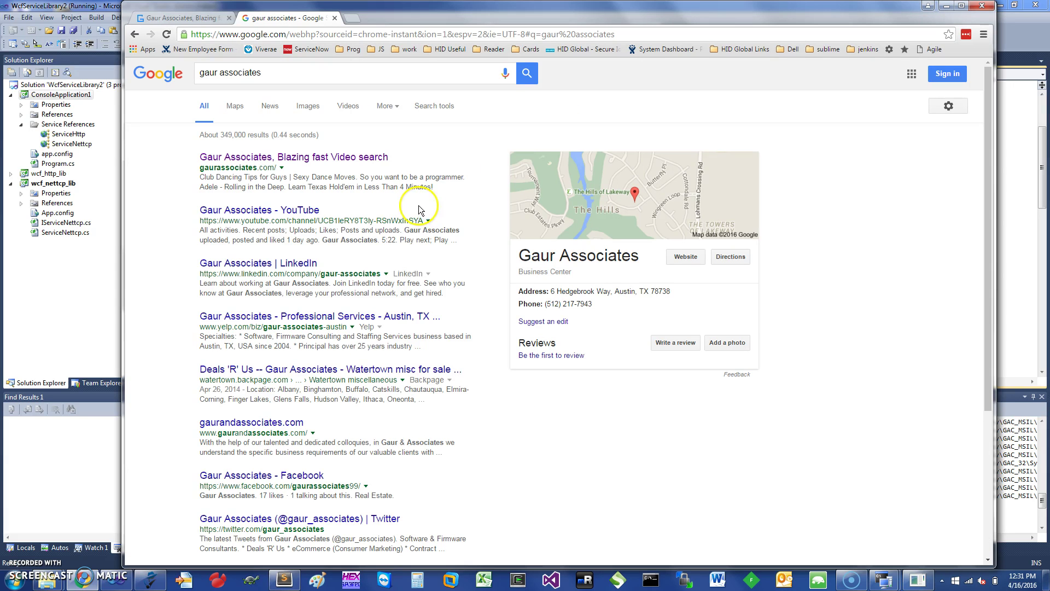
mouse_move(22, 556)
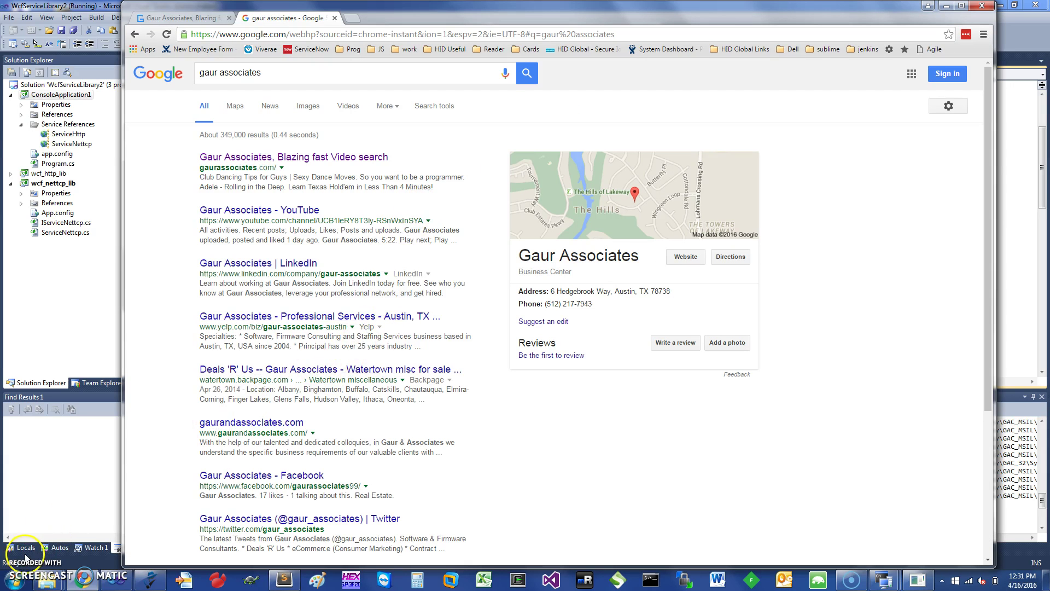